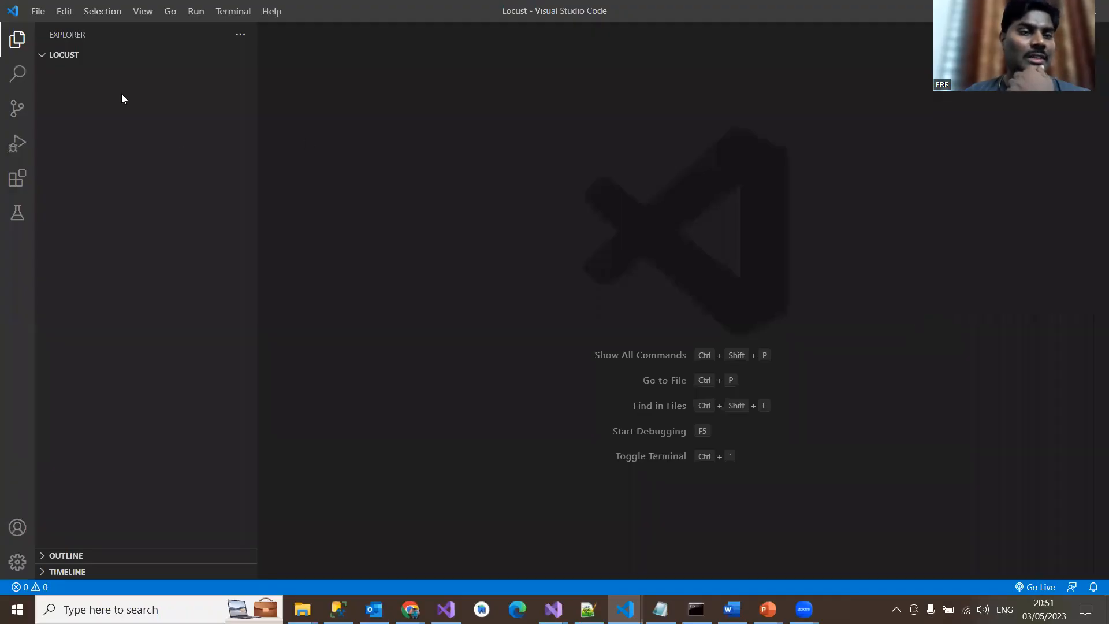
Collapse and re-expand the Locust project folder in the Explorer.
click(63, 54)
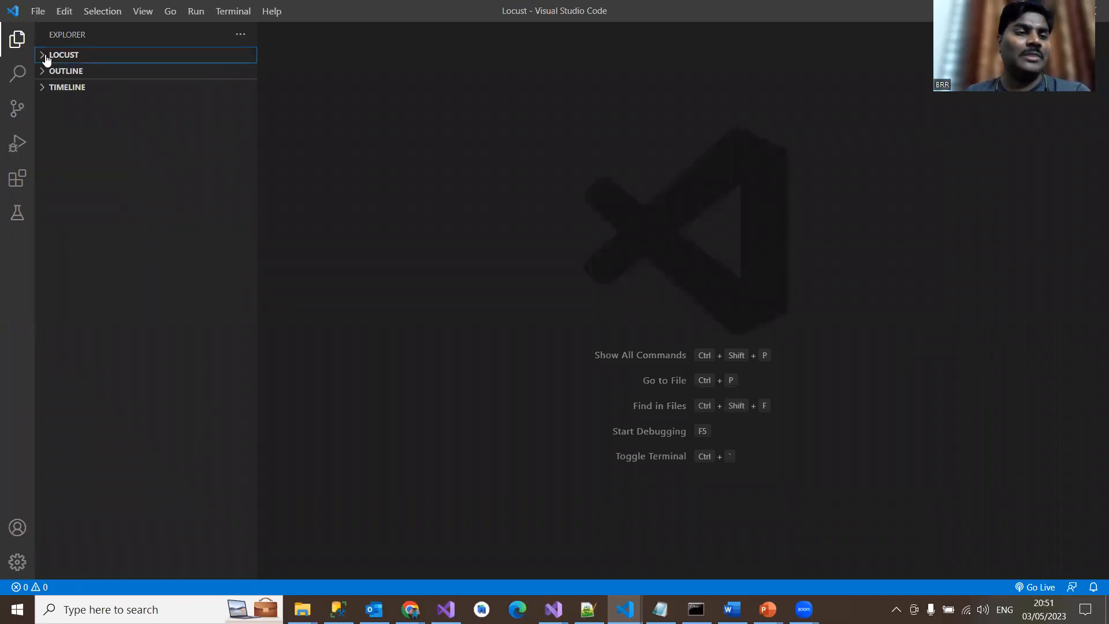
click(64, 54)
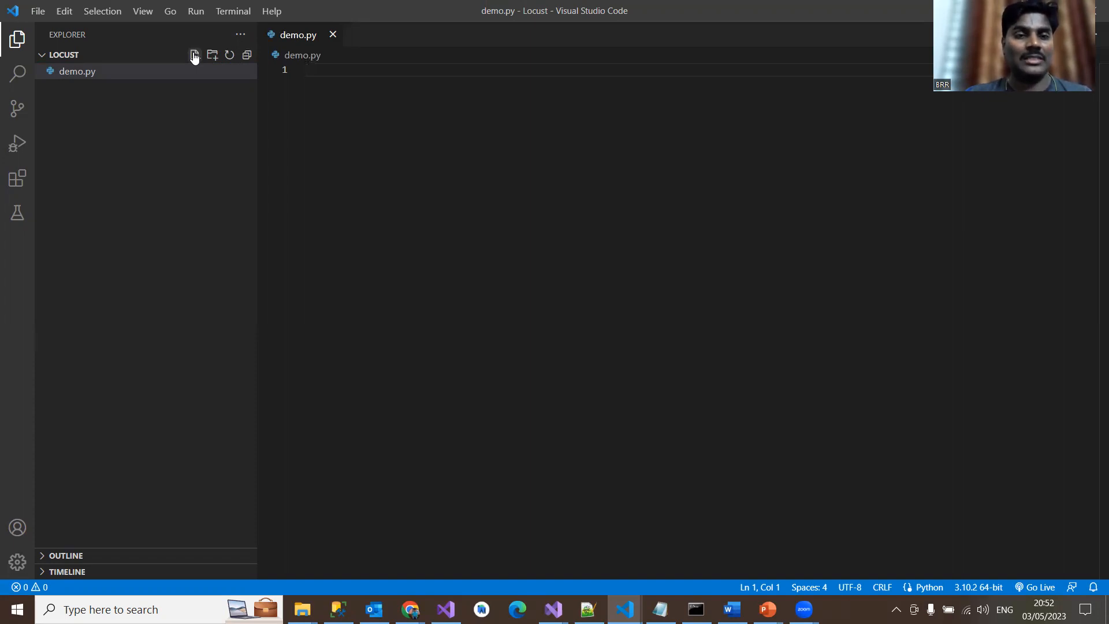
Write 'from locust import User,task,constant' as line 1 of demo.py, correcting typos along the way.
text(im)
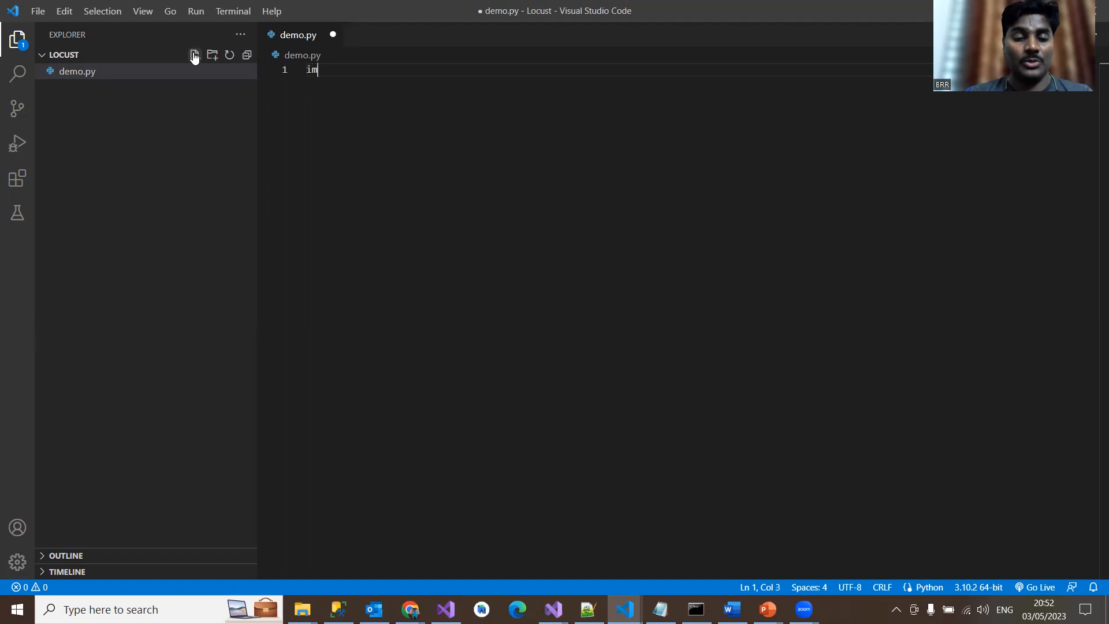
key(Backspace)
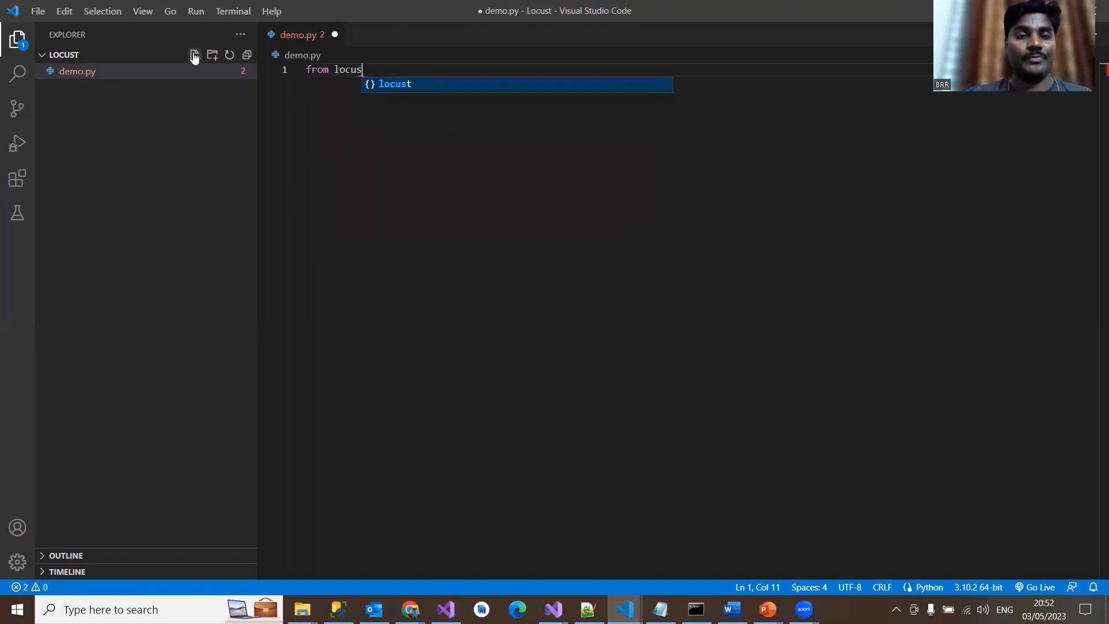
text("t from")
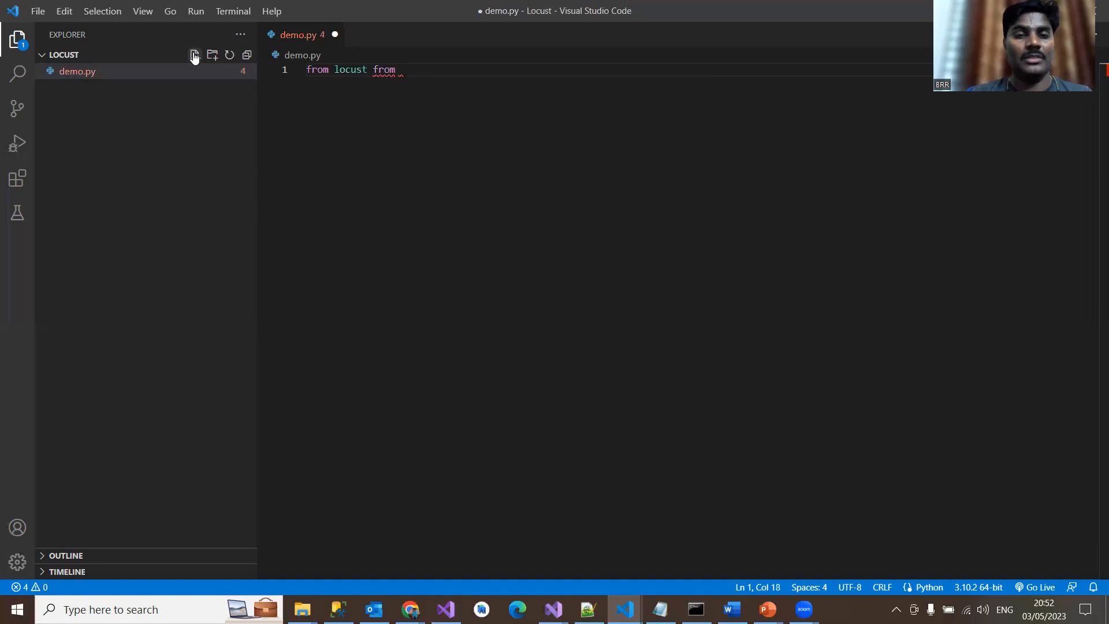
key(Backspace)
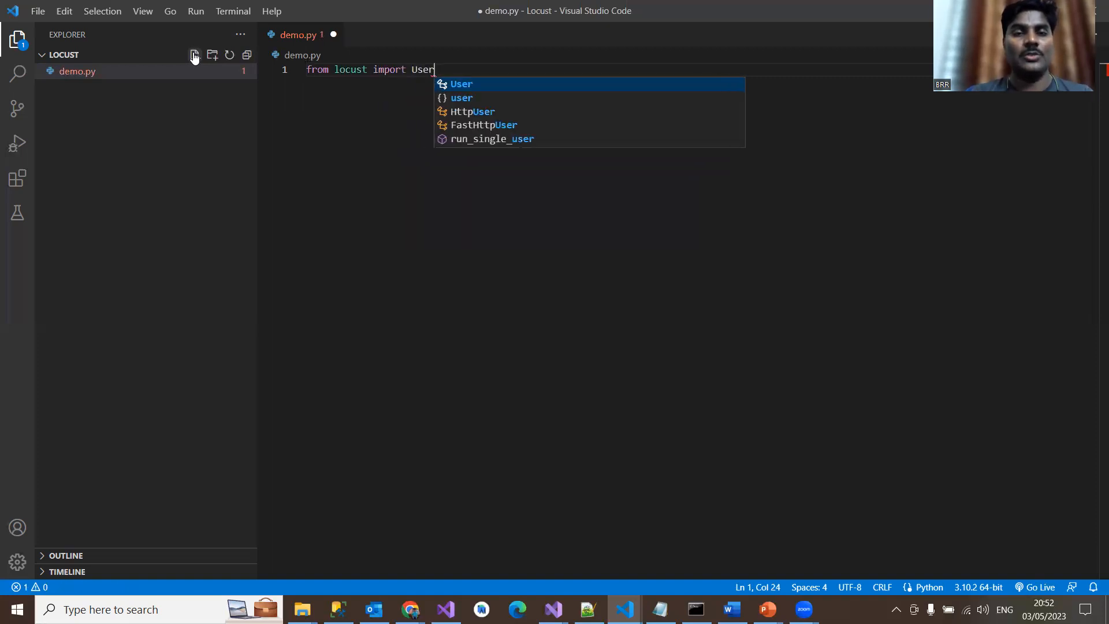
text(,)
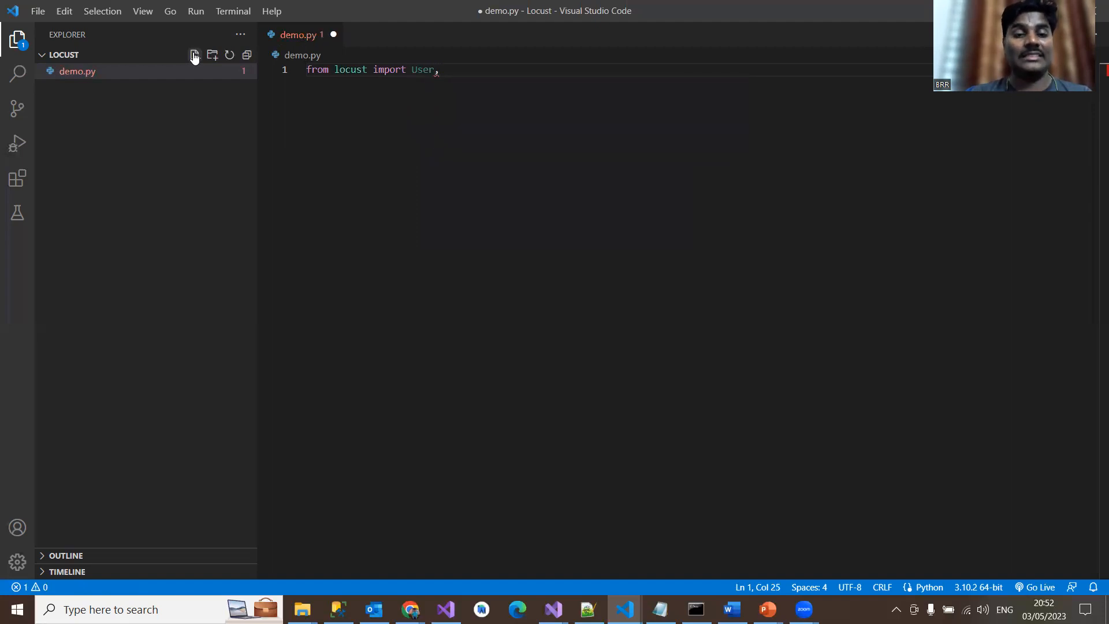
text(ta)
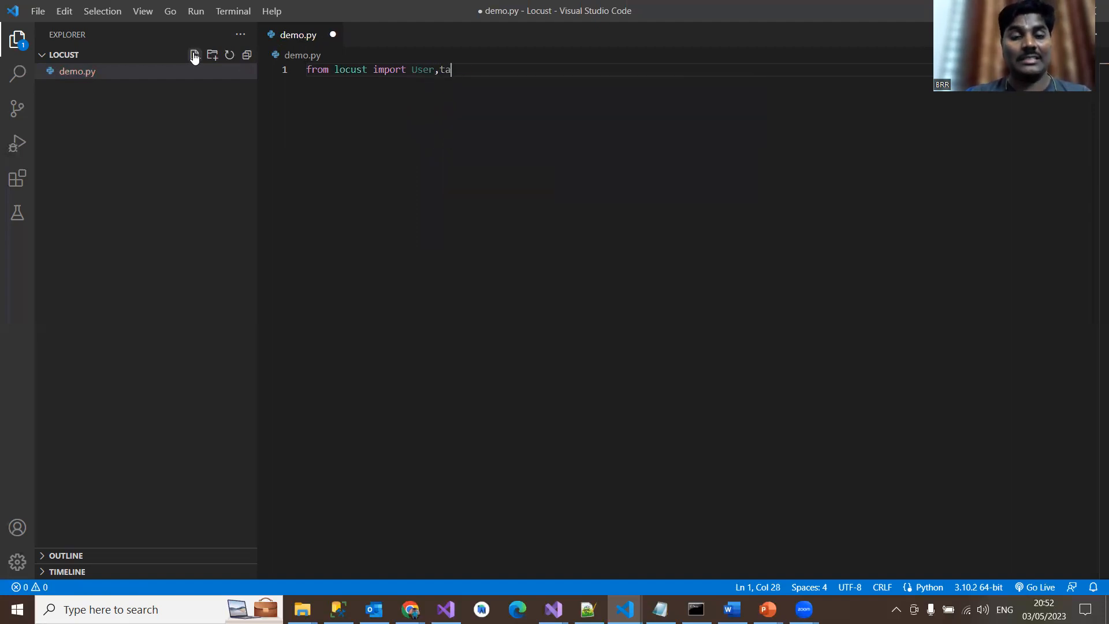
text(sk)
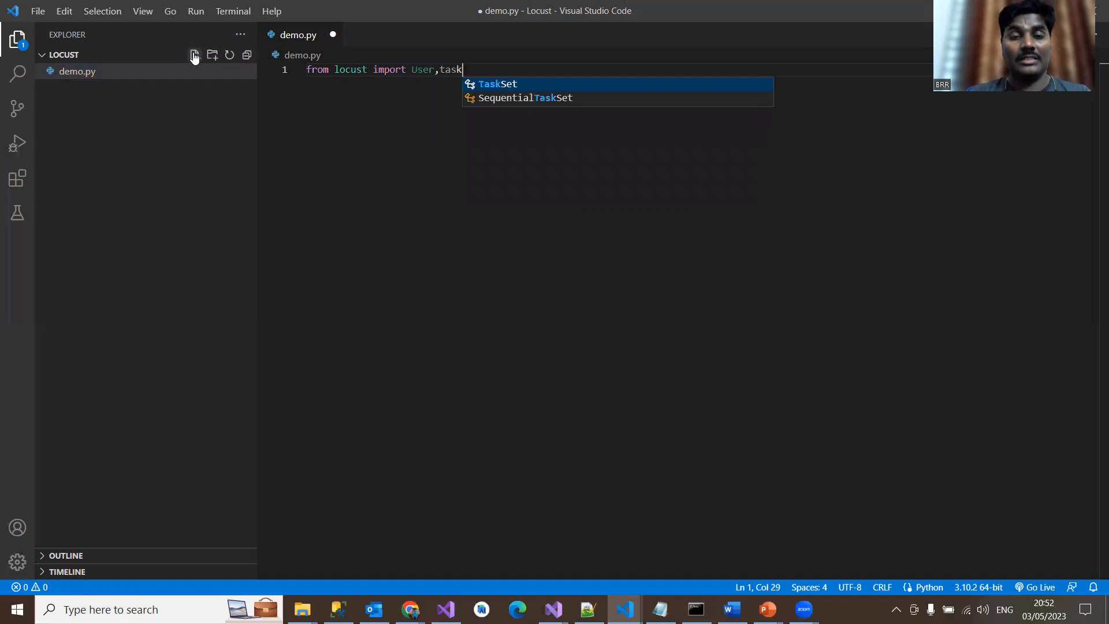
text(,s)
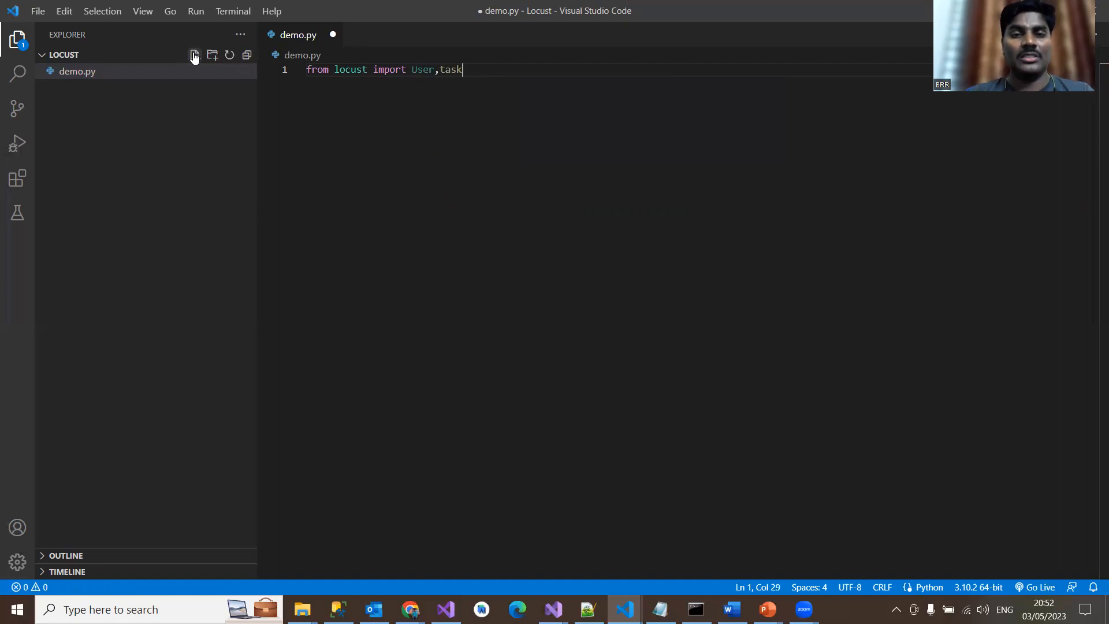
text(,constant)
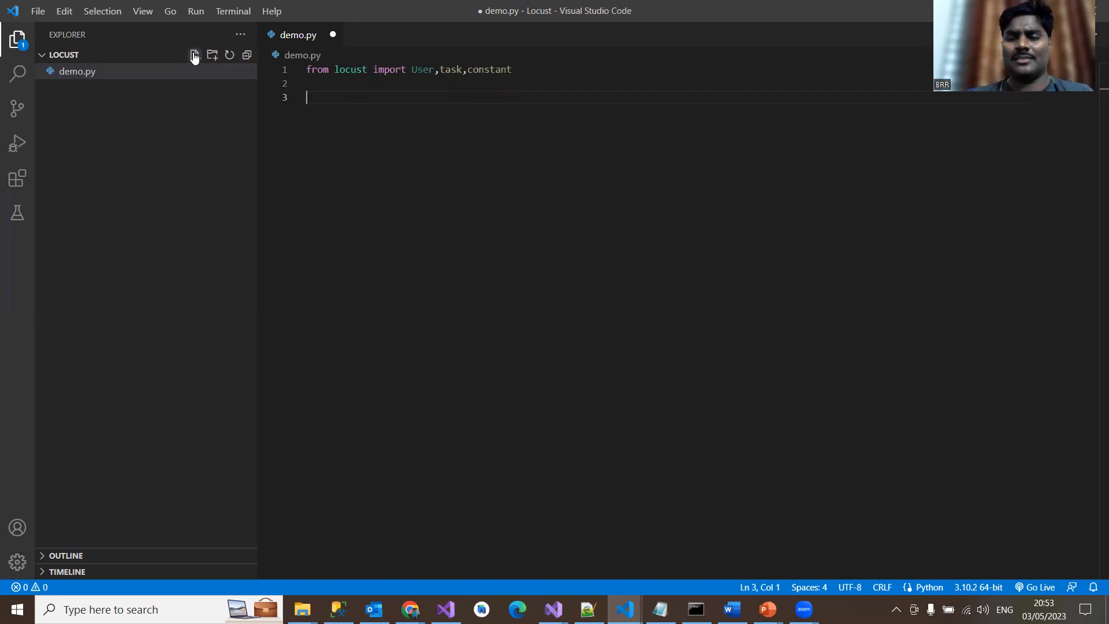
Declare 'class SampleTest(User):' below the import, leaving blank lines between.
key(Enter)
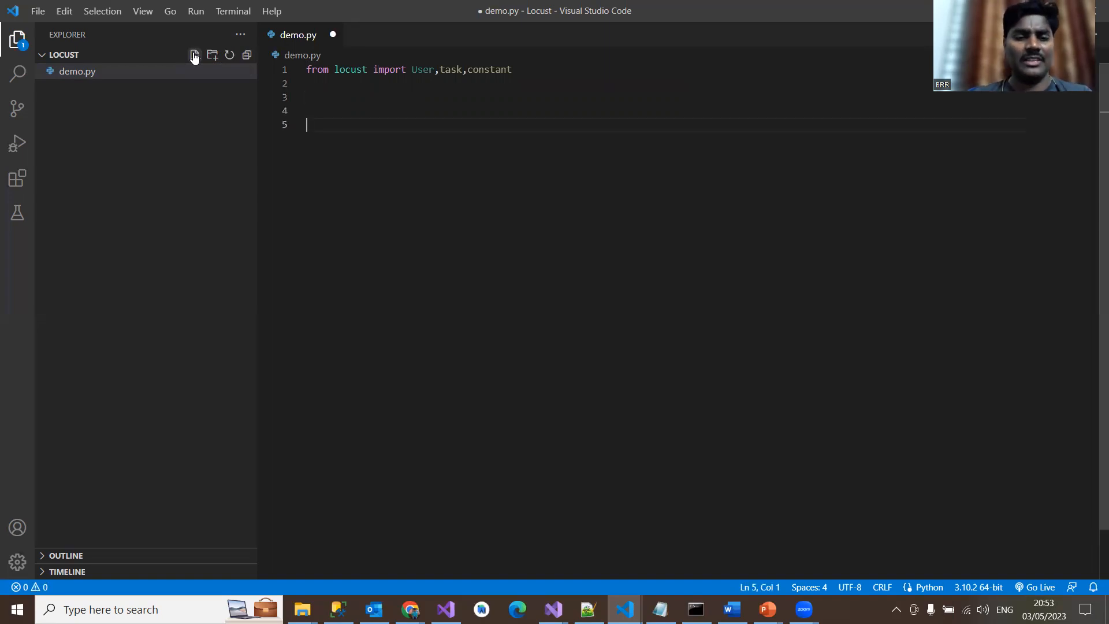
text(class)
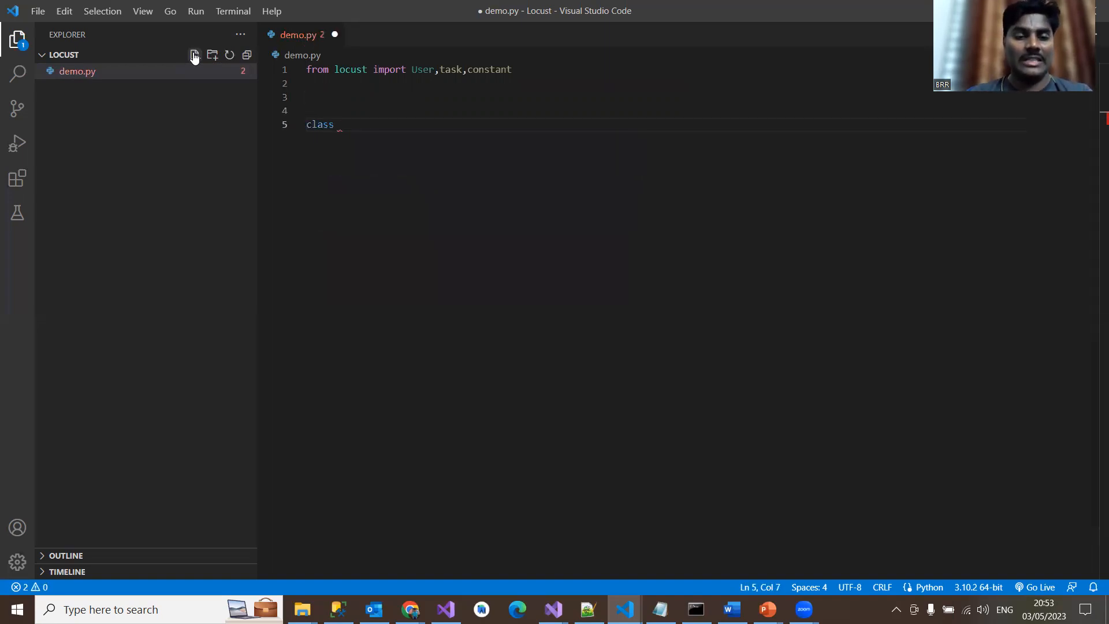
text(MYTest)
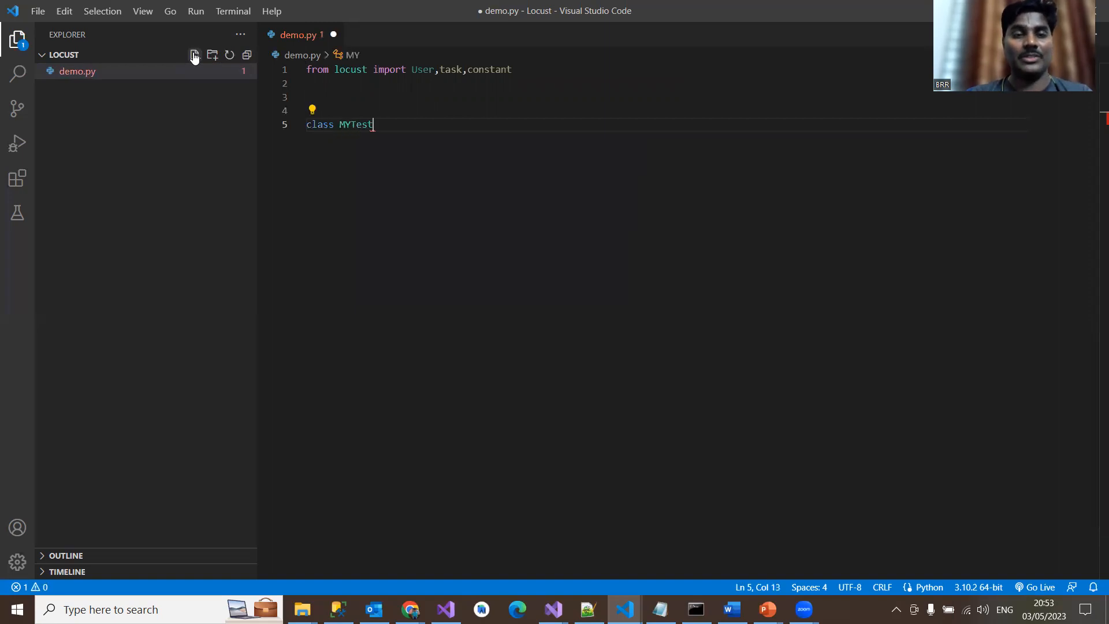
text(Sam)
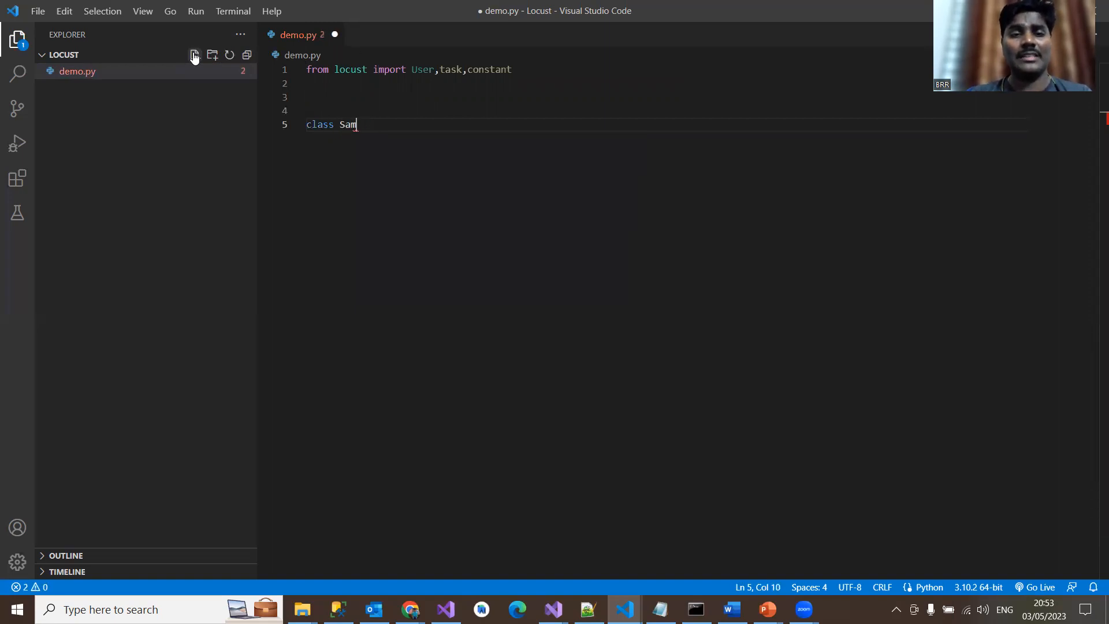
text(pleT)
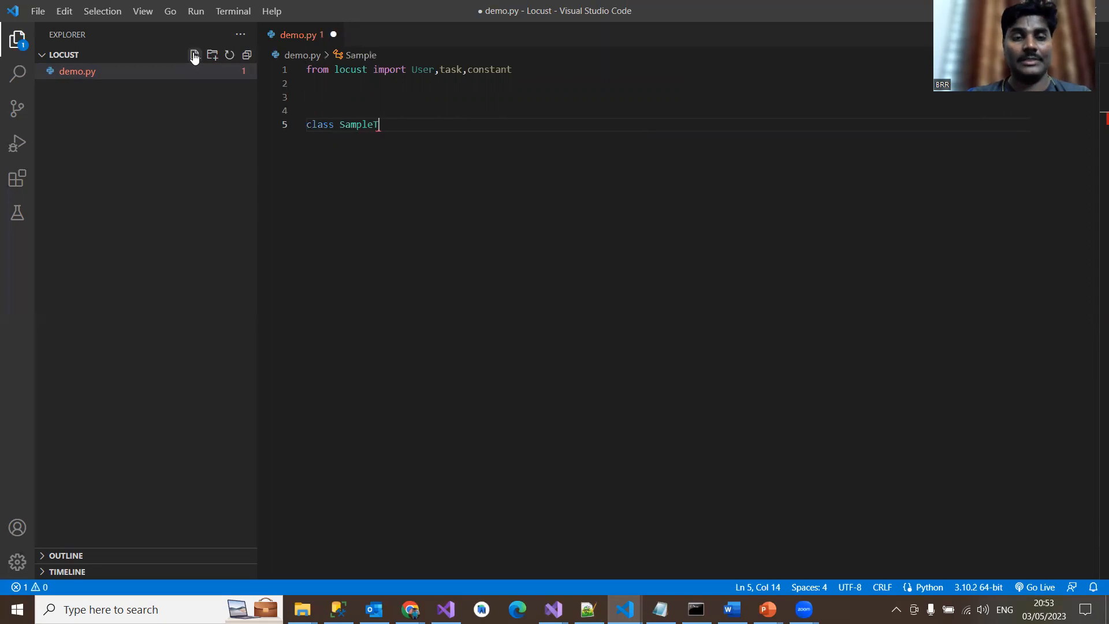
text(est())
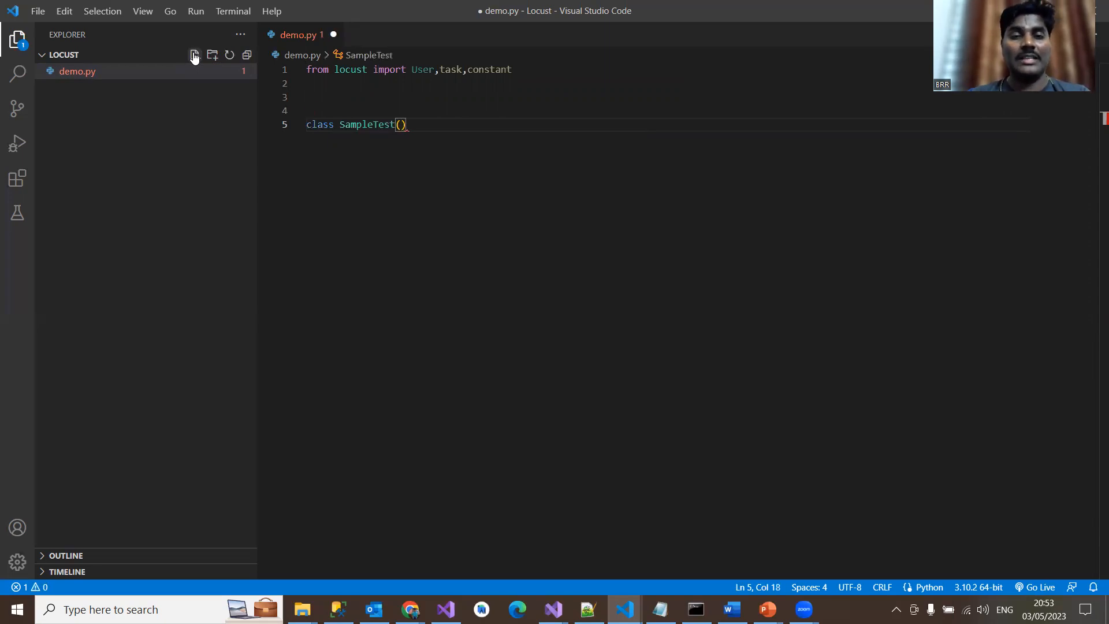
text(User)
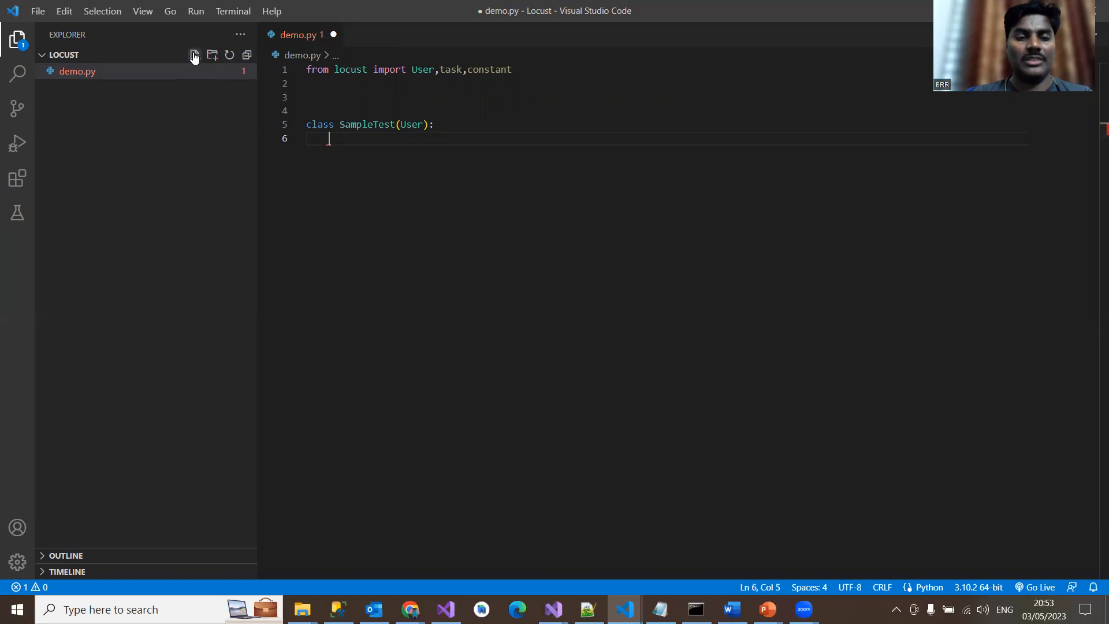
key(enter)
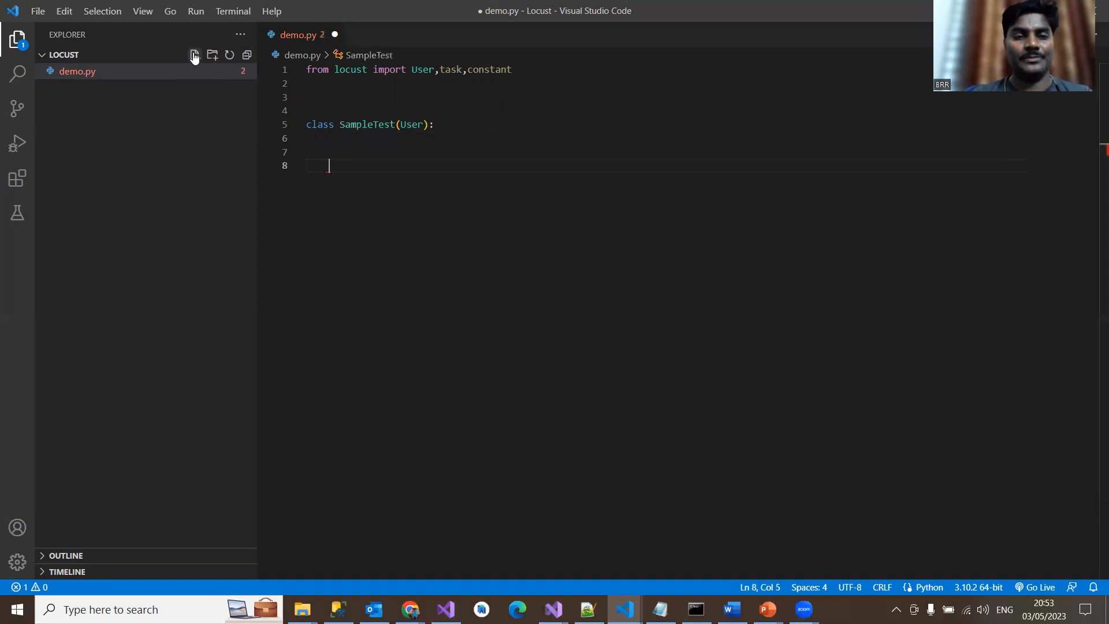
text(@tas)
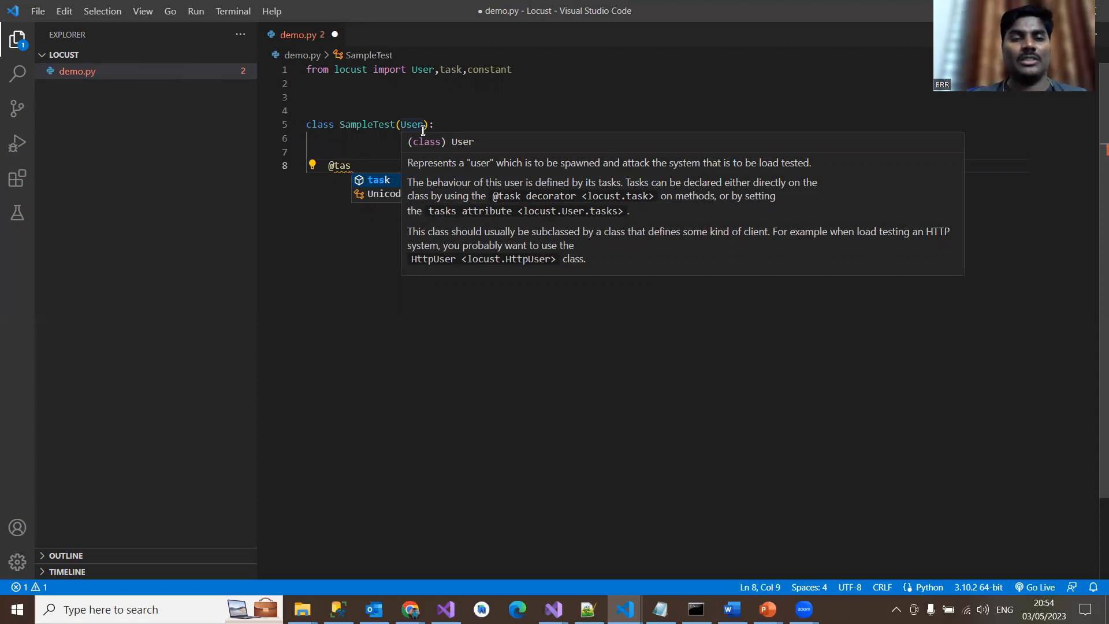
text(k)
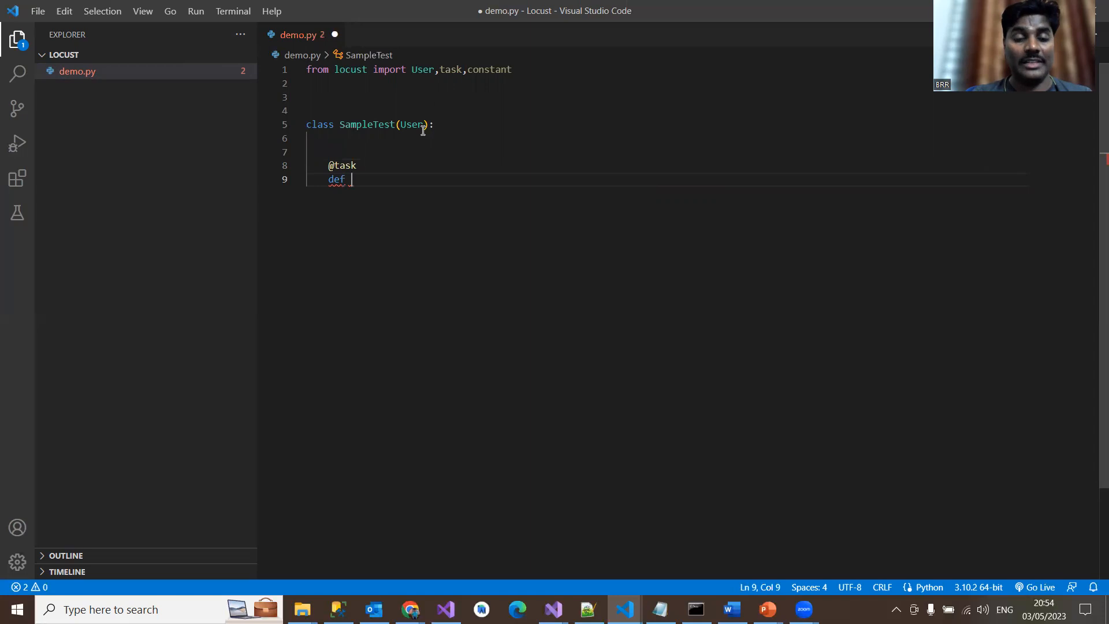
text(sample)
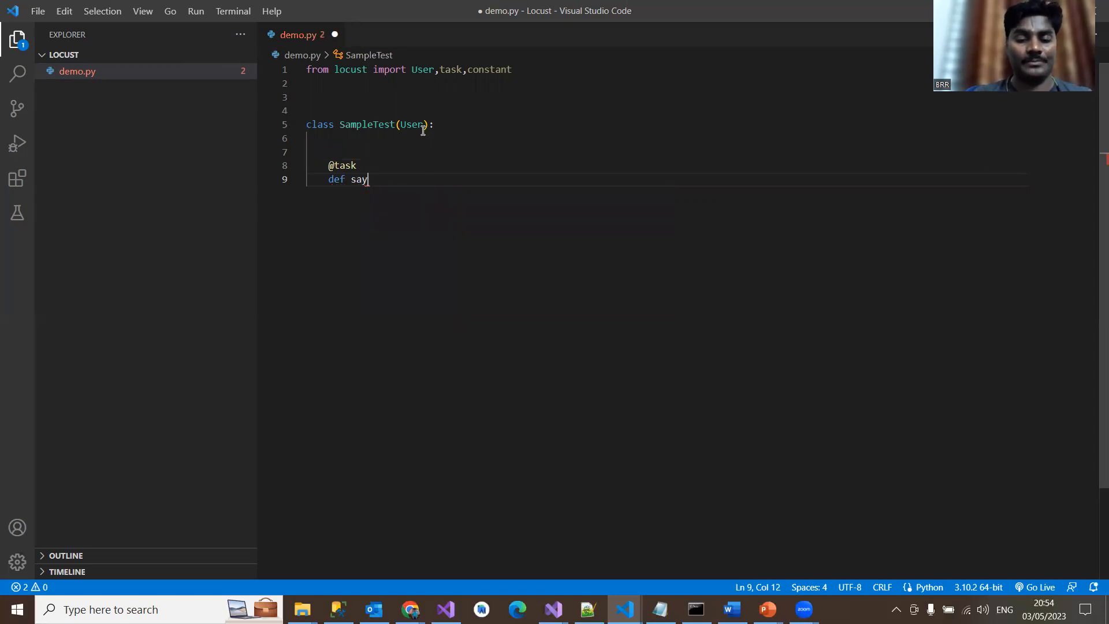
text(_hello)
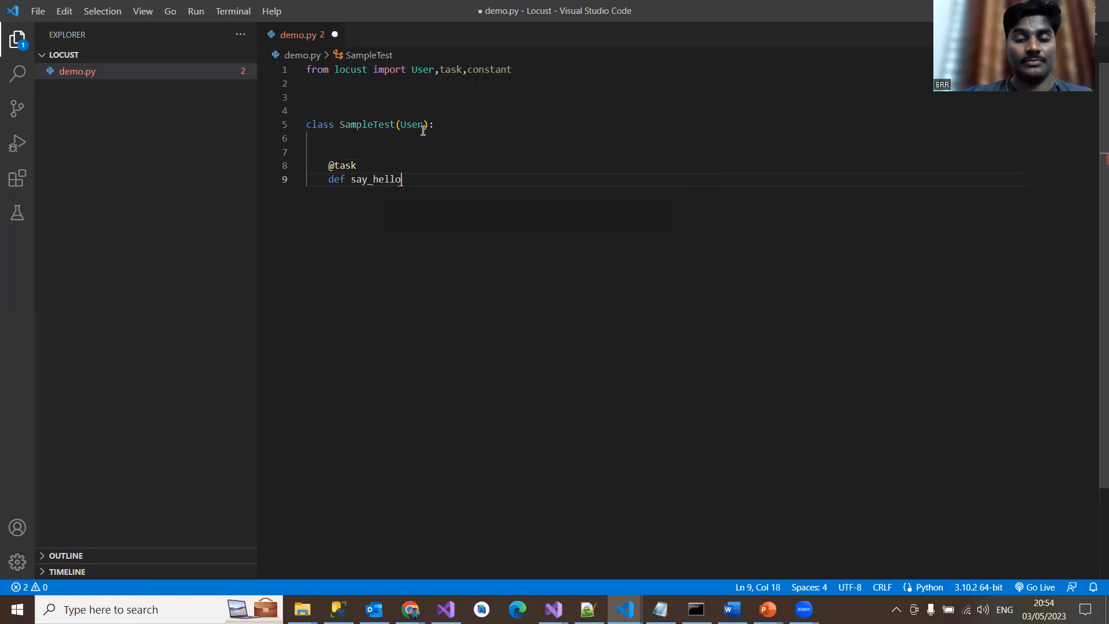
text((self):)
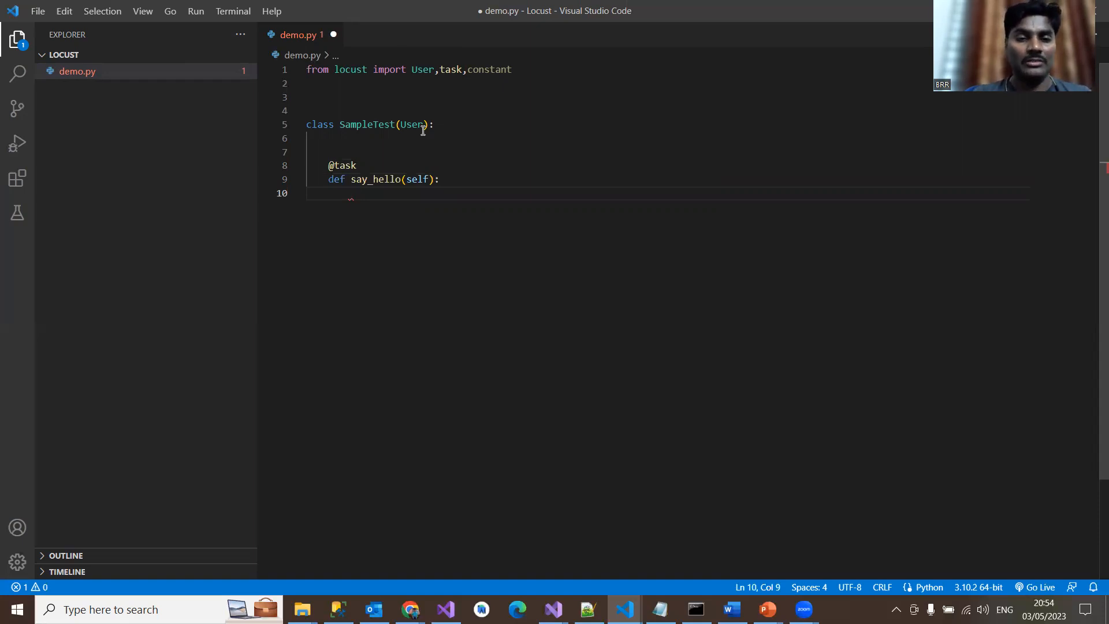
Make say_hello print "Hello, Welcome to LOCUST Demo" and start new lines after it.
text(print("Hello, Welcome to)
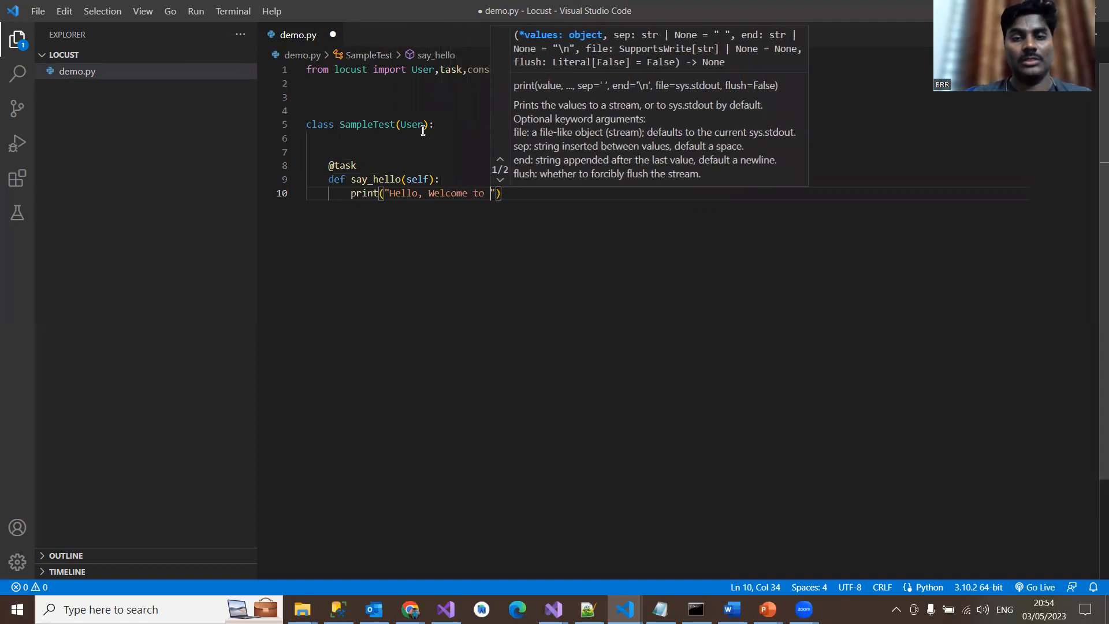
text(LOCUST)
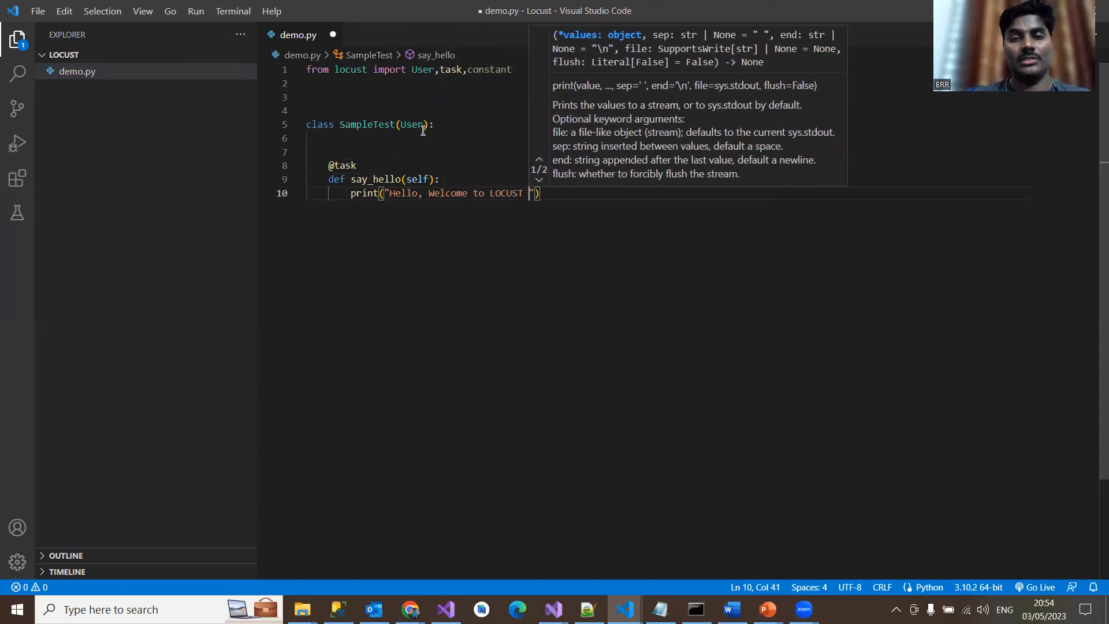
text(Demo)
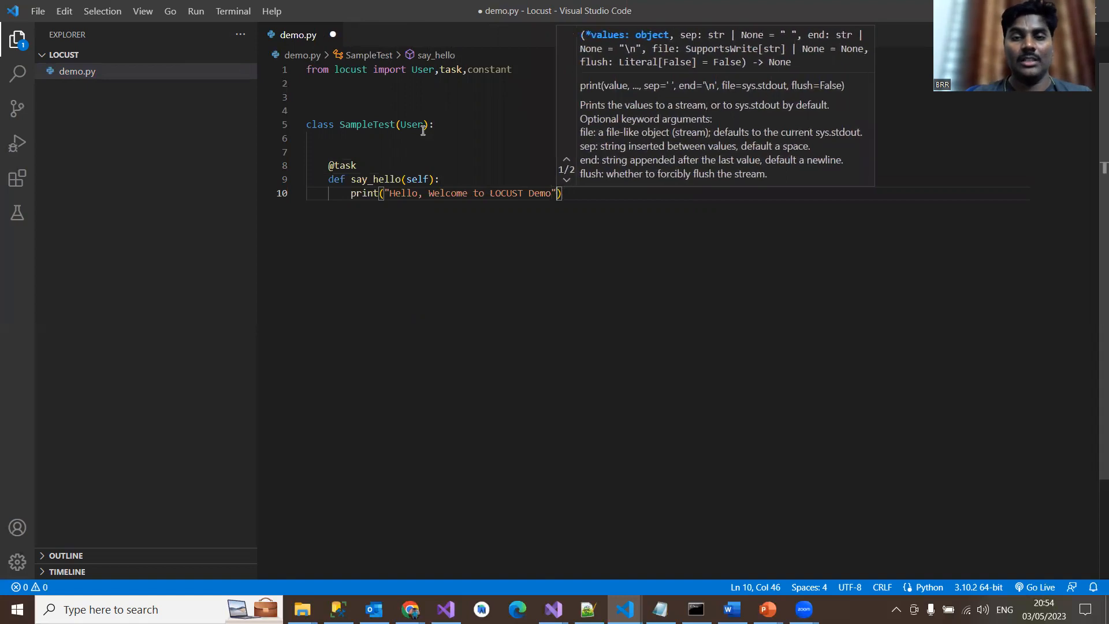
key(enter)
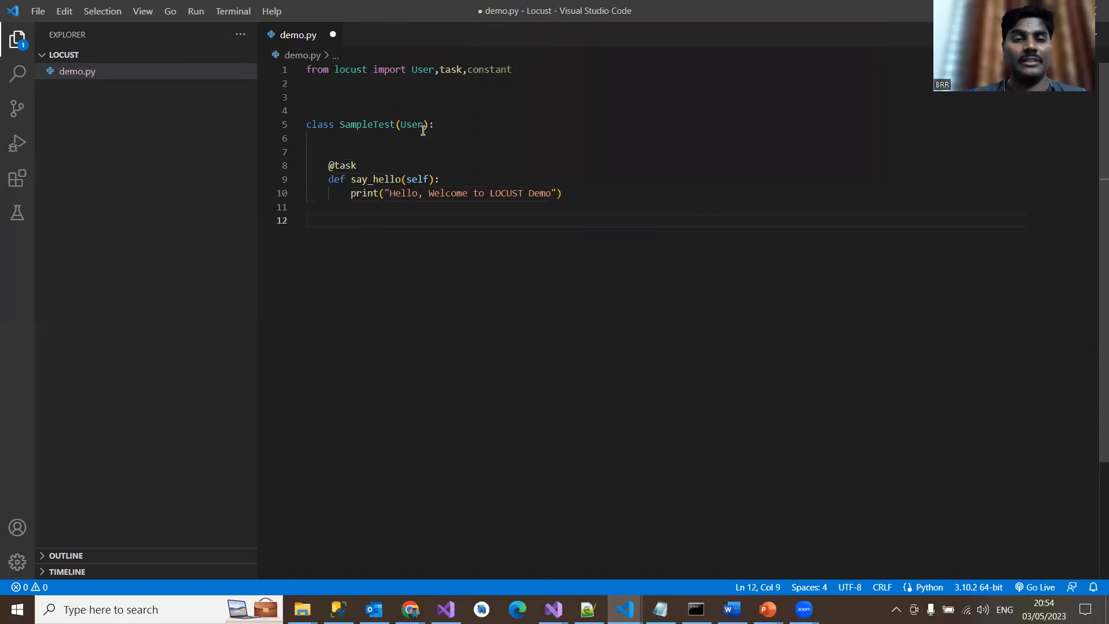
text(@t)
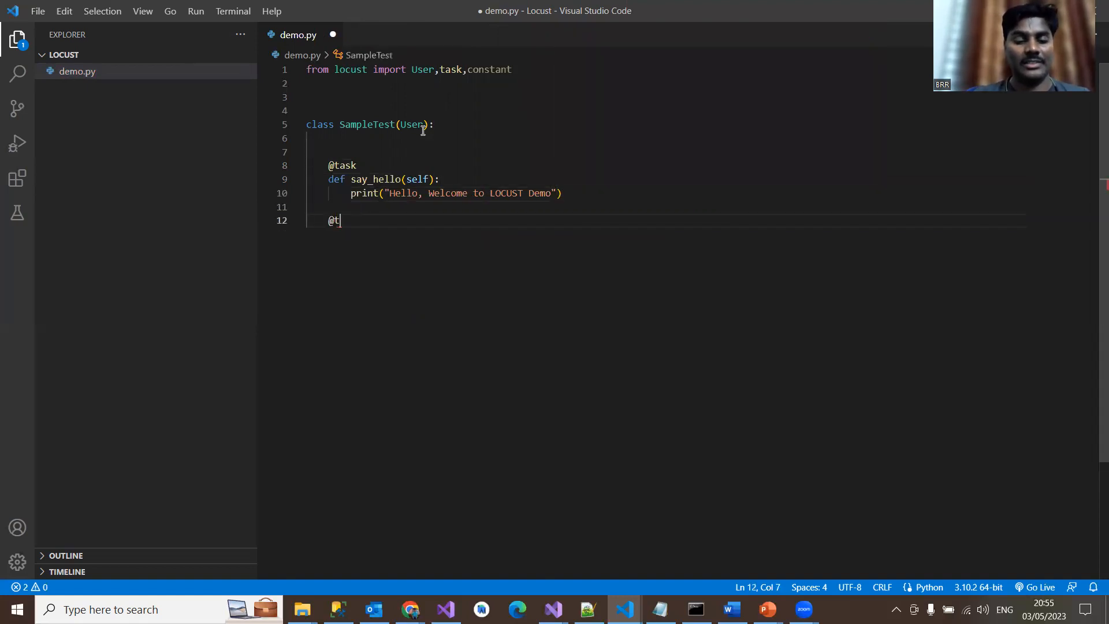
text(ask)
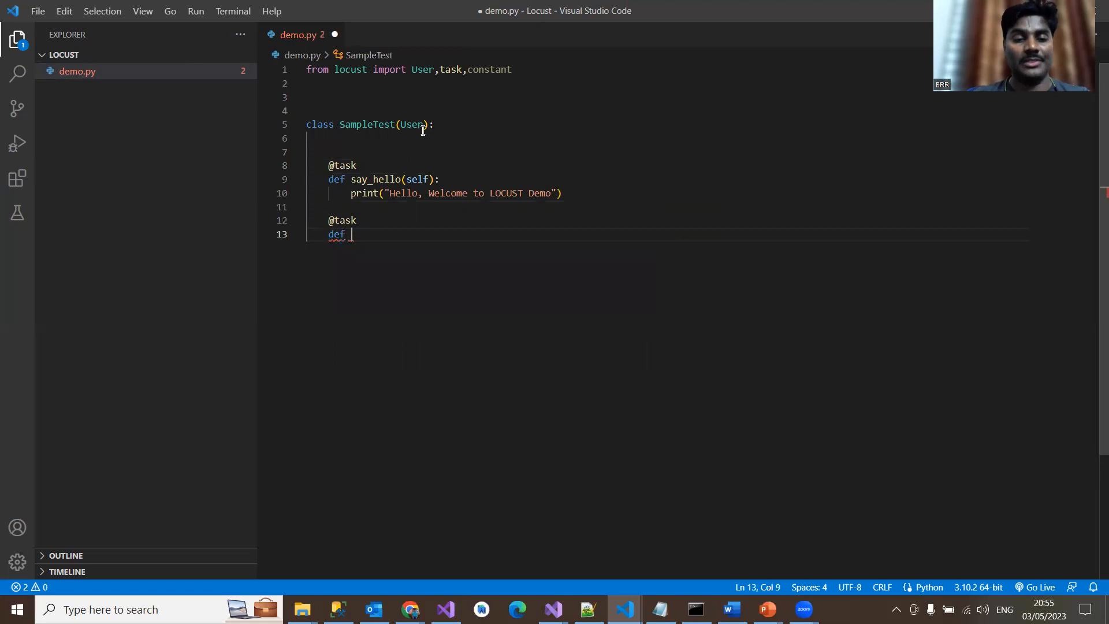
text(say_bye)
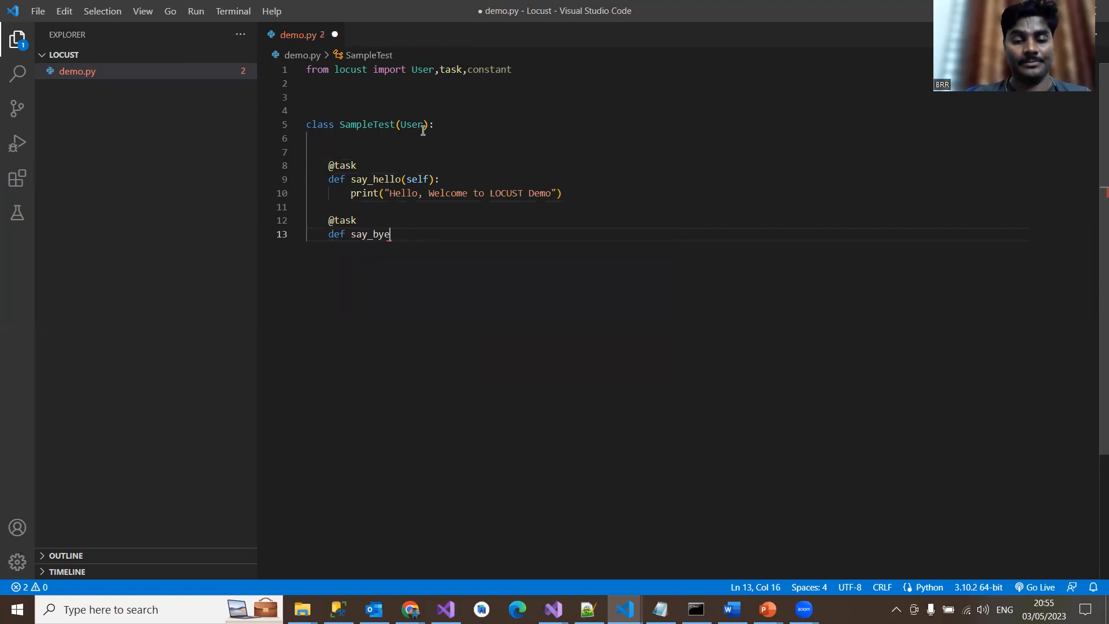
text((self):)
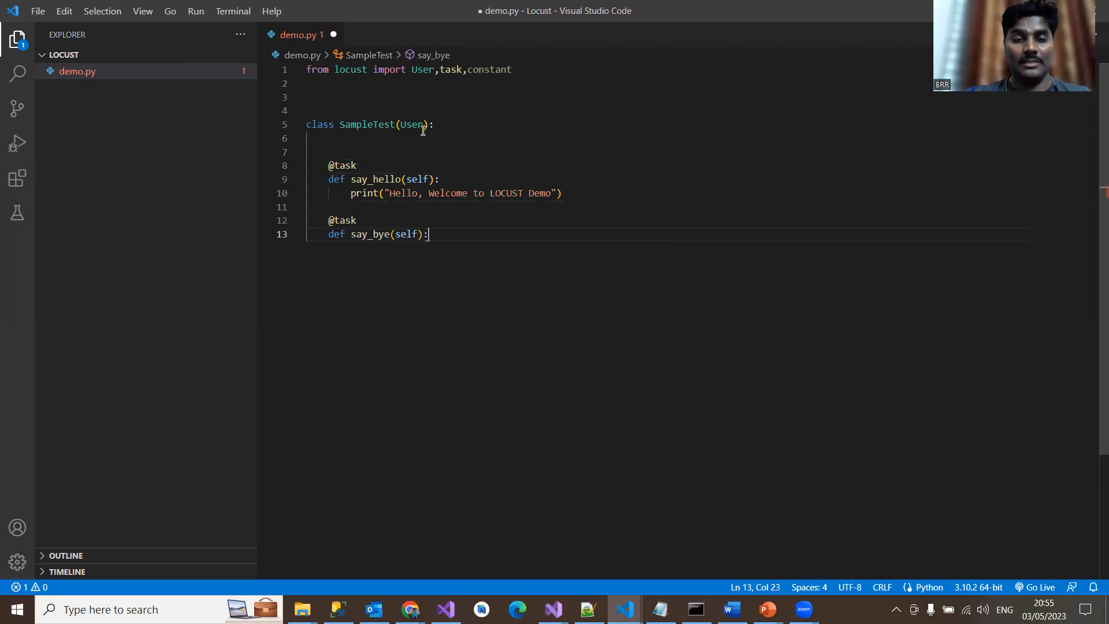
key(Enter)
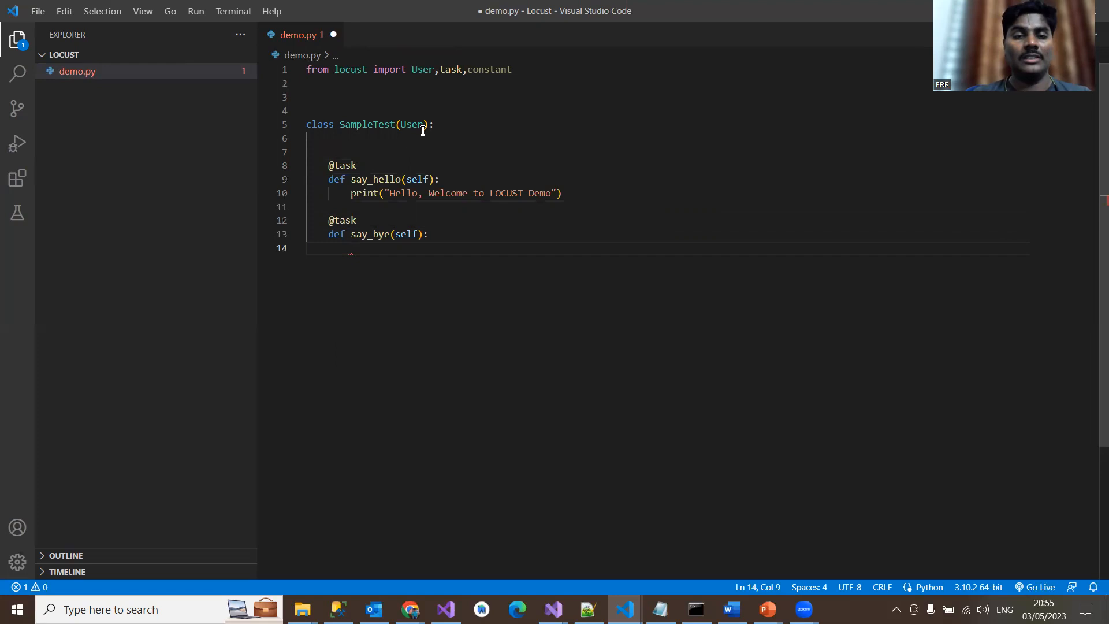
Make say_bye print "Thanks, bye", fixing a mistyped word.
text(print(")
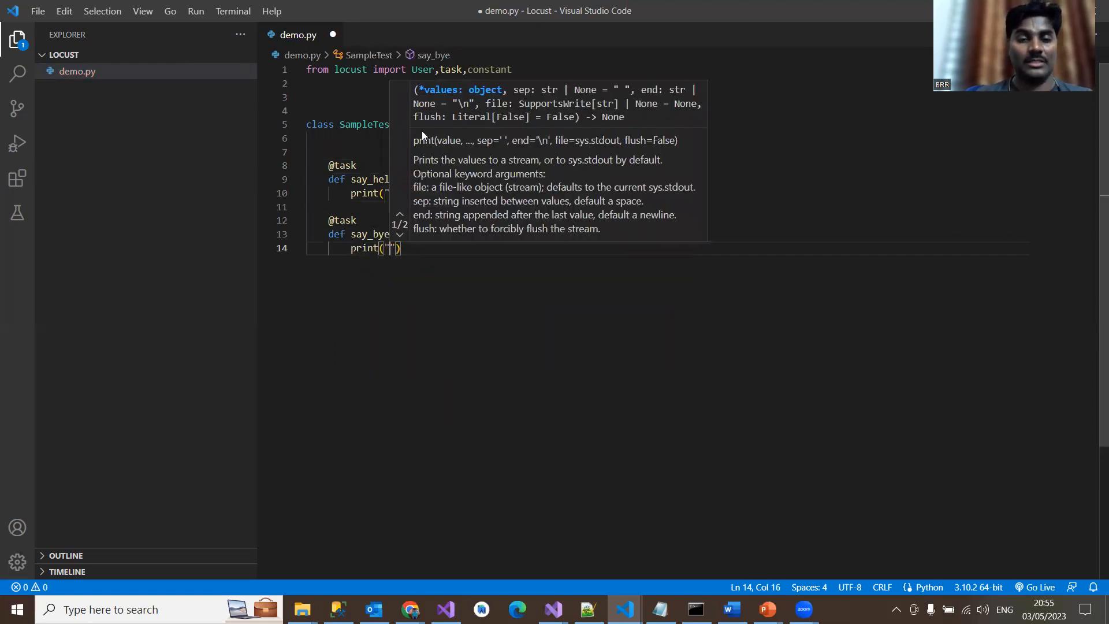
text(Go)
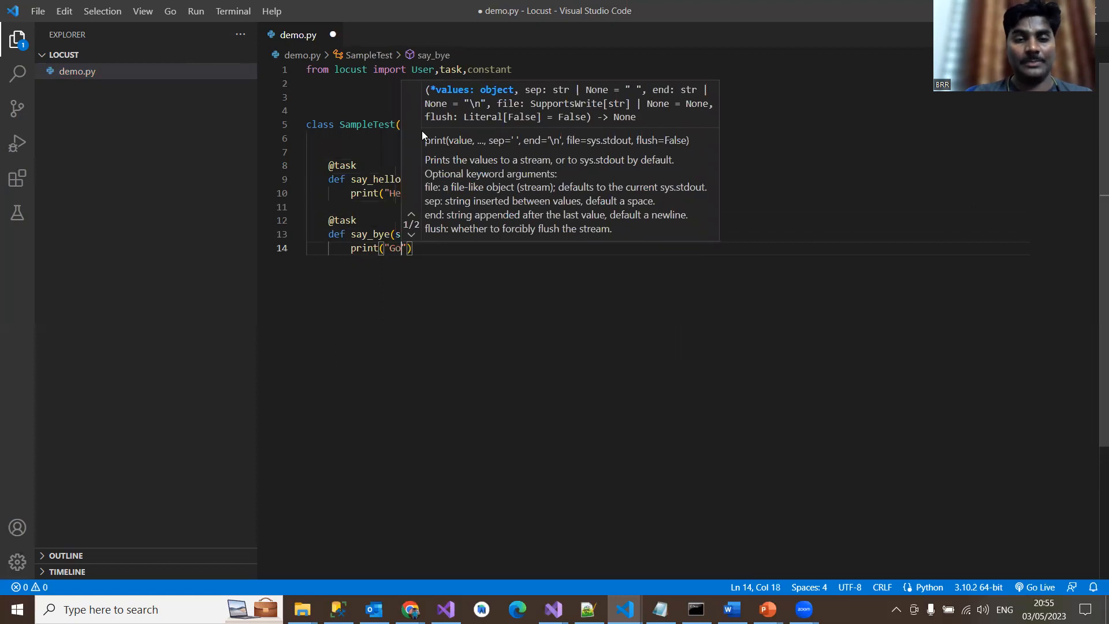
key(Backspace)
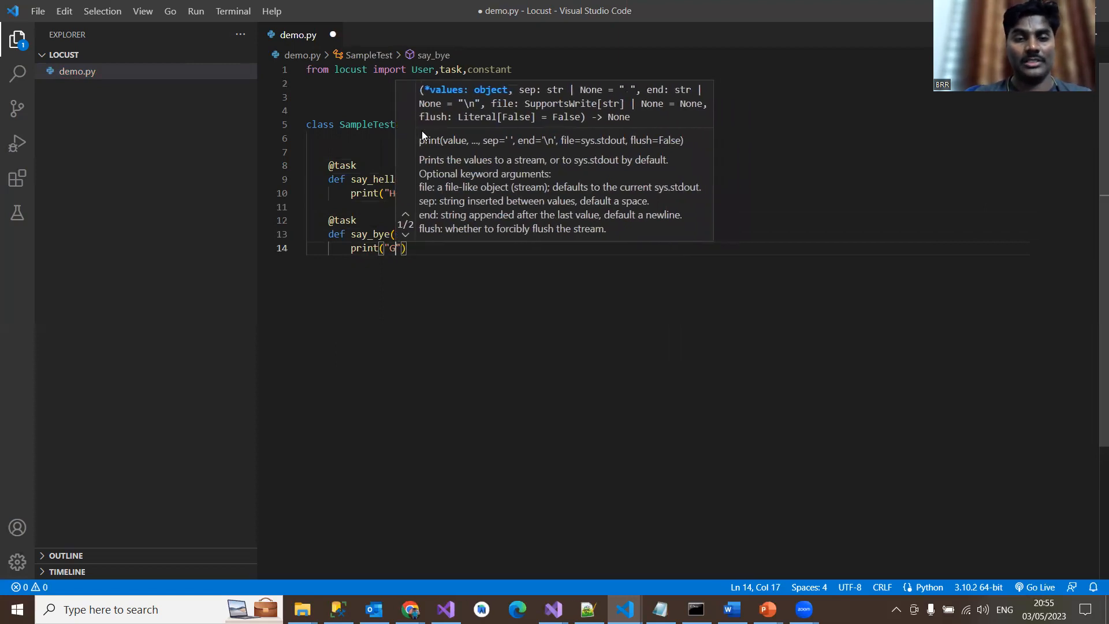
text(Thanks,)
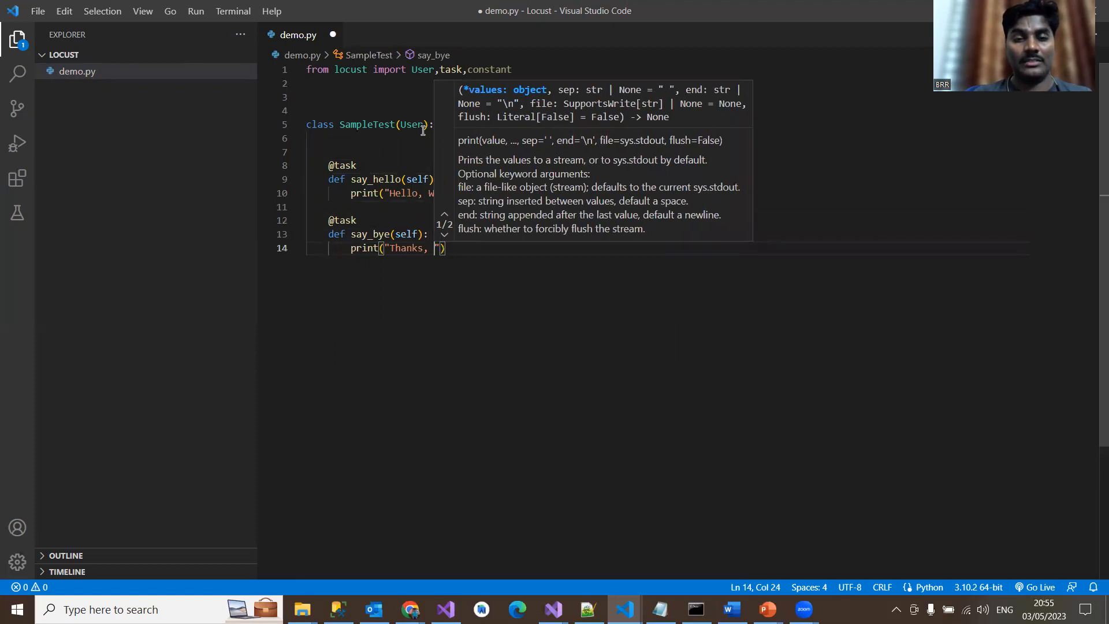
text(bye)
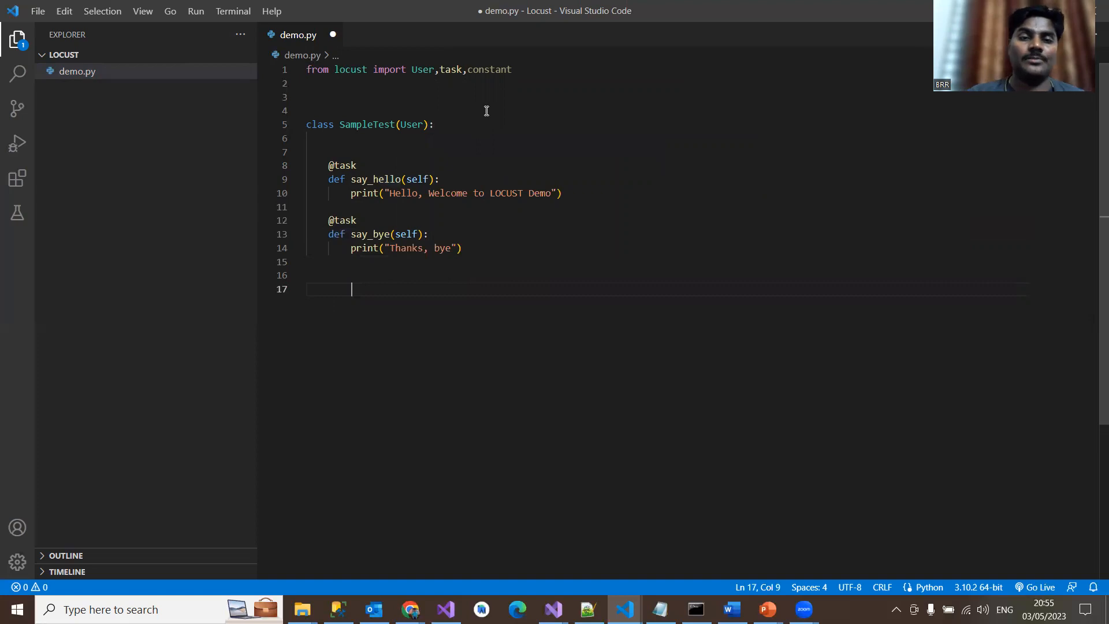
mouse_move(500, 271)
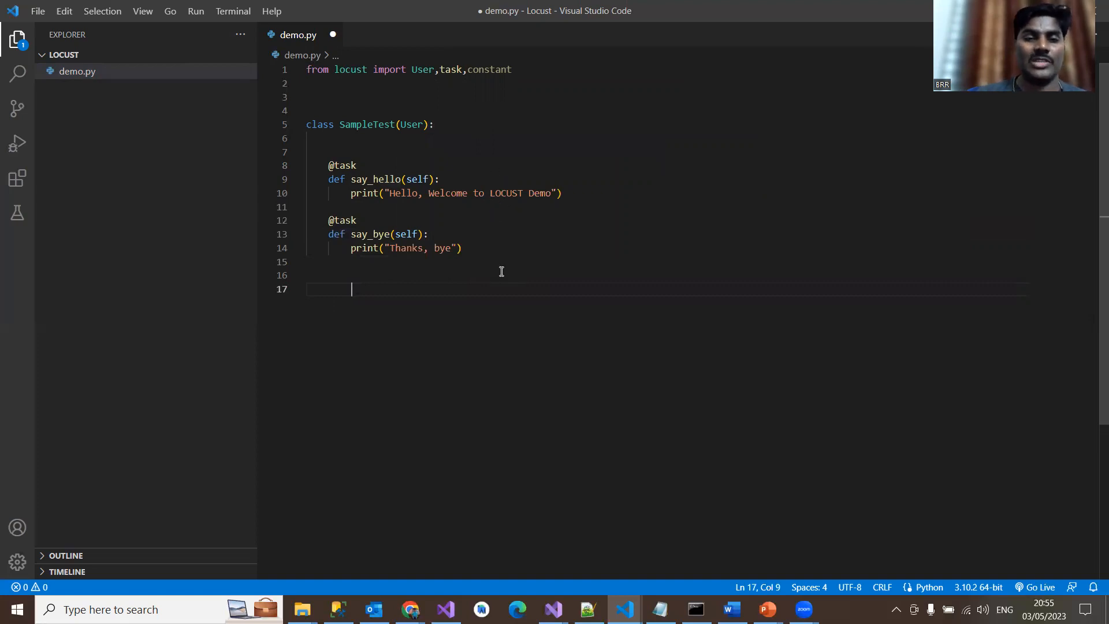
mouse_move(517, 270)
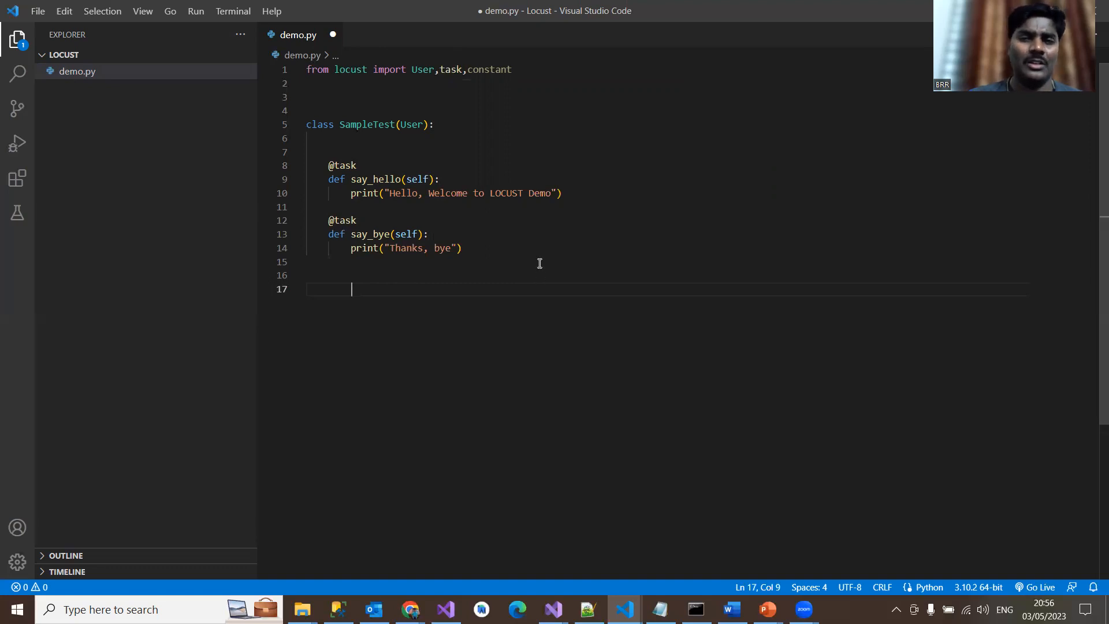
double_click(490, 69)
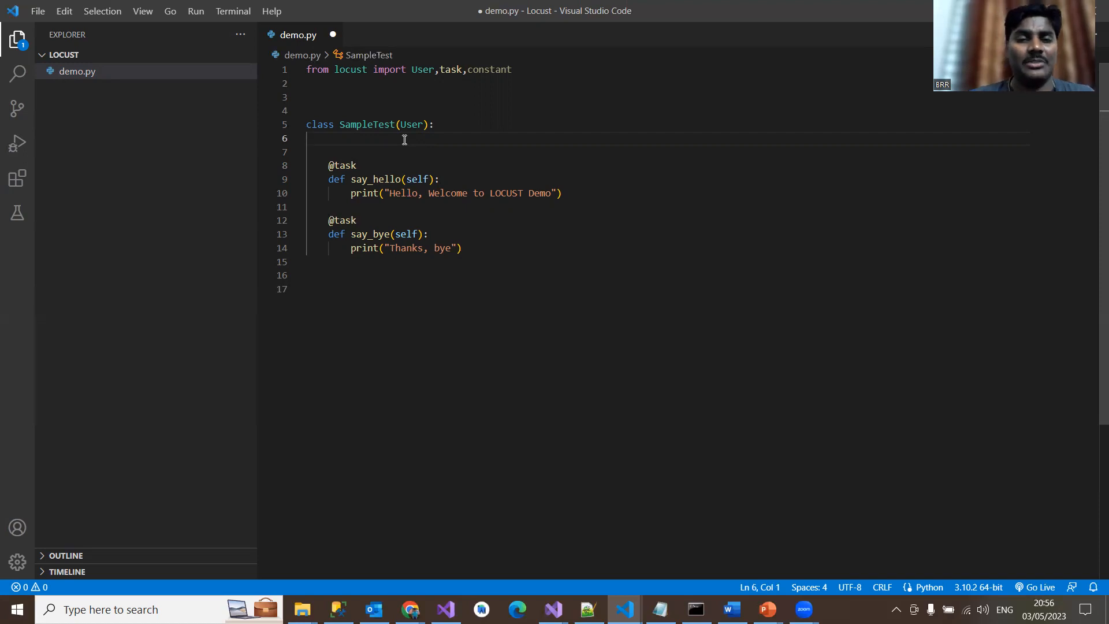
Set wait_time = constant(1) on the indented class line and save demo.py.
key(Tab)
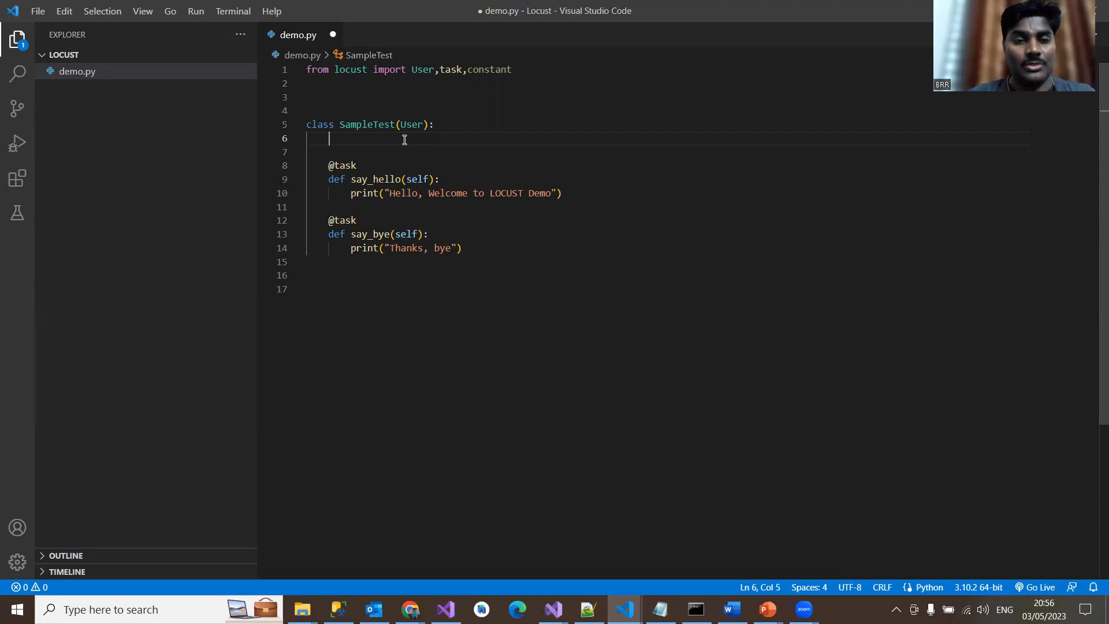
text(wait)
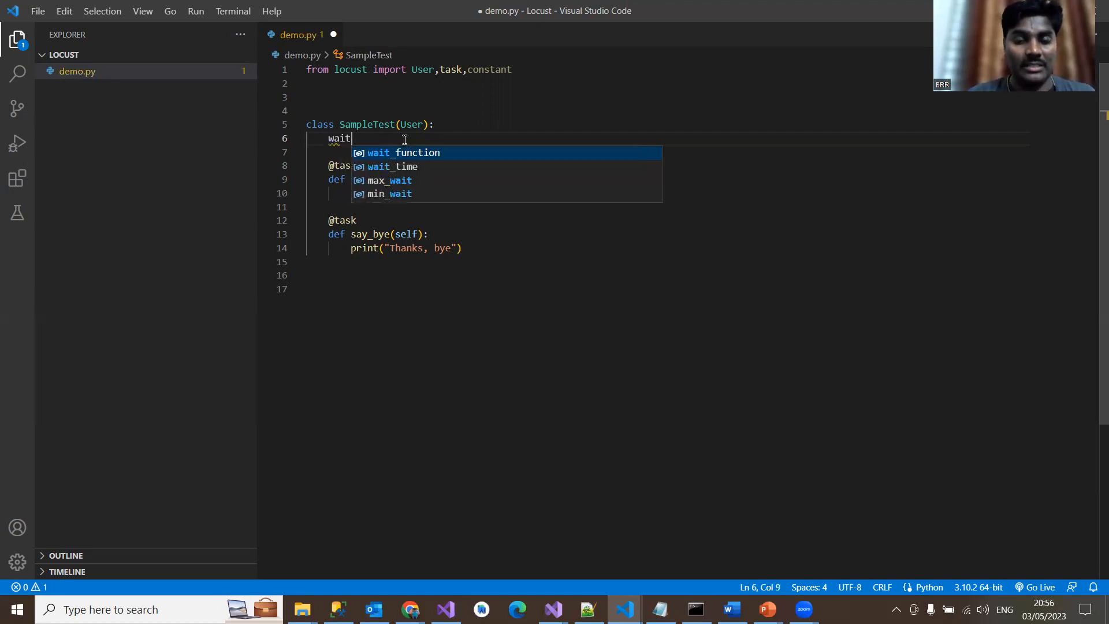
text(_time = constant(1)
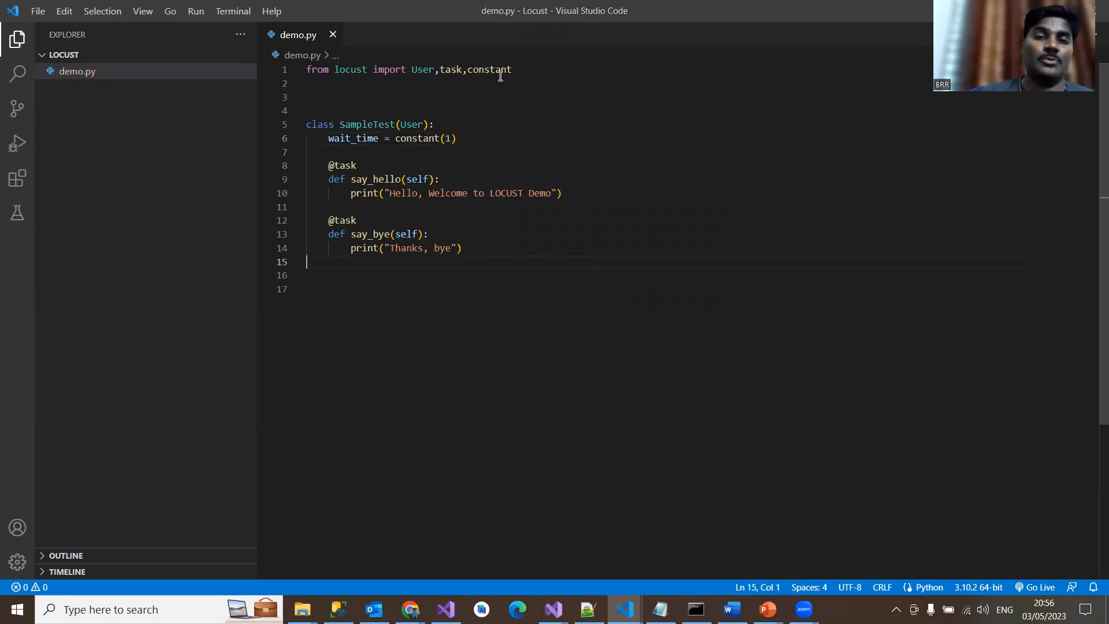
scroll(down, 3)
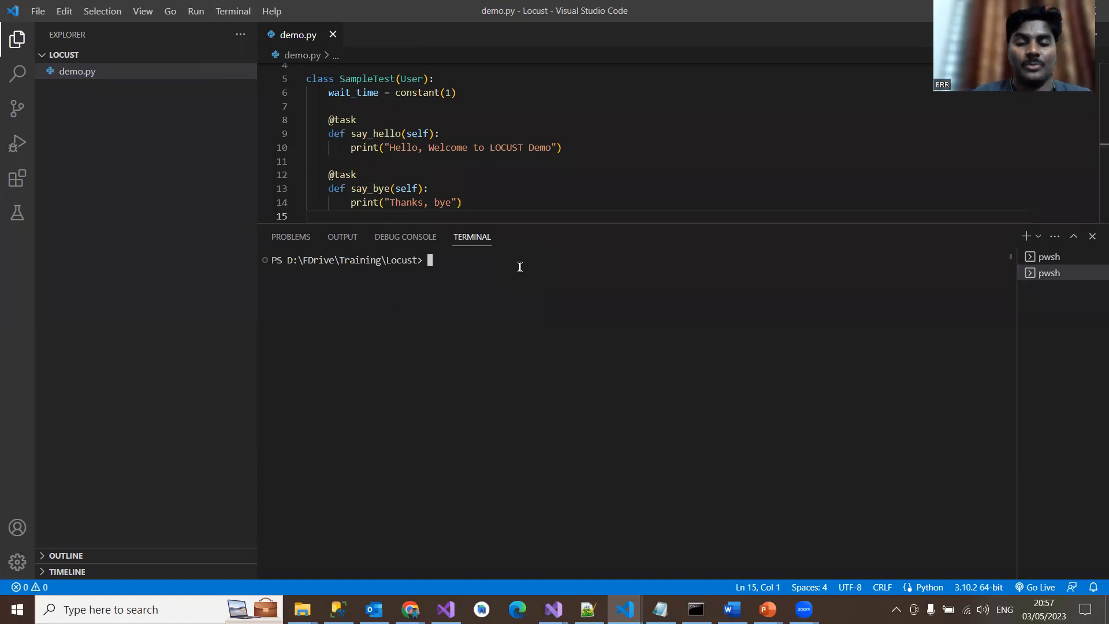
Run 'Locust -f .\demo.py' in the integrated terminal to start the web interface.
text(Locu)
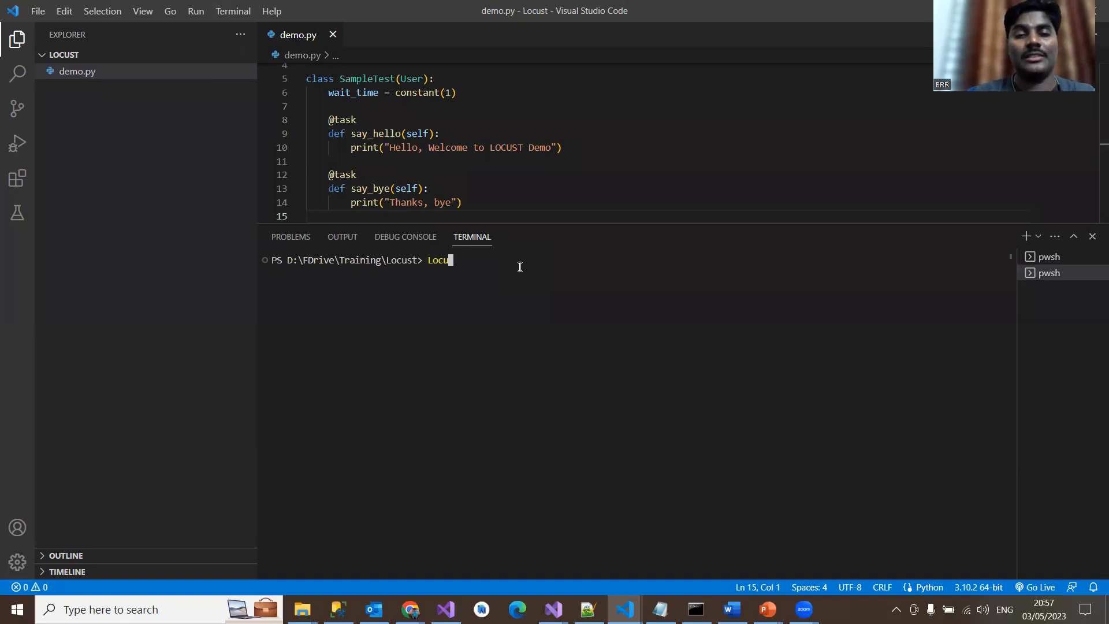
text(st)
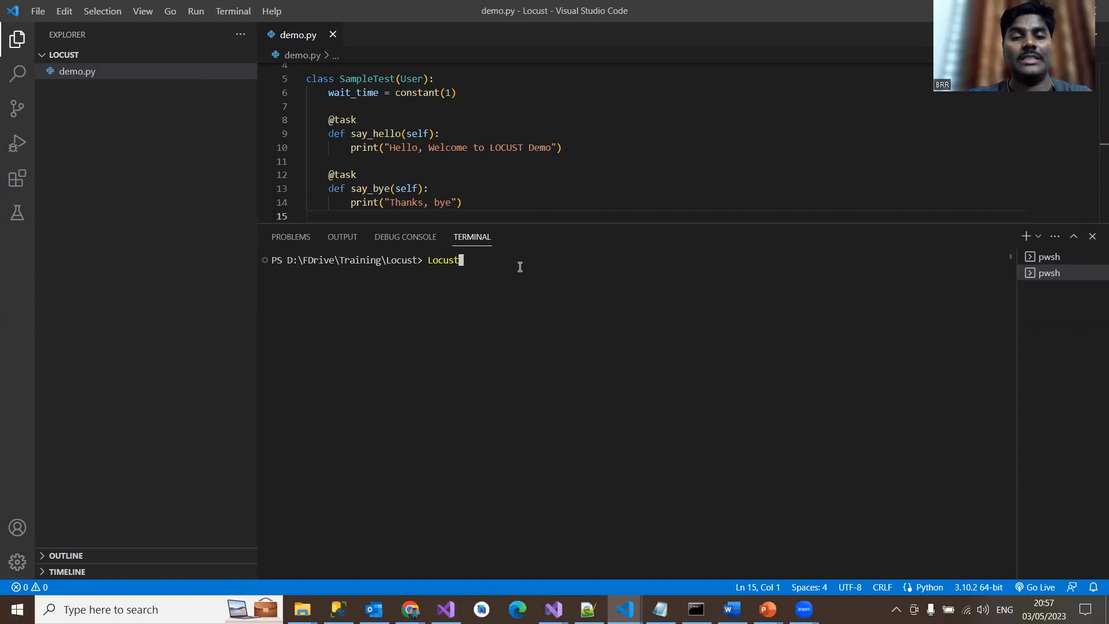
text(-f .\demo.py)
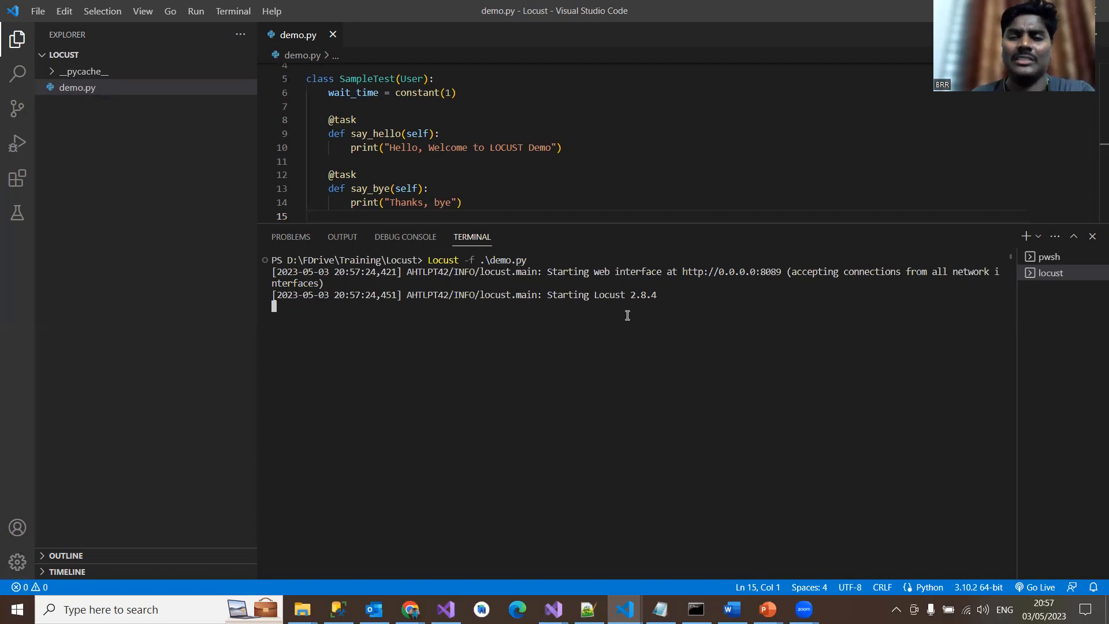
mouse_move(724, 295)
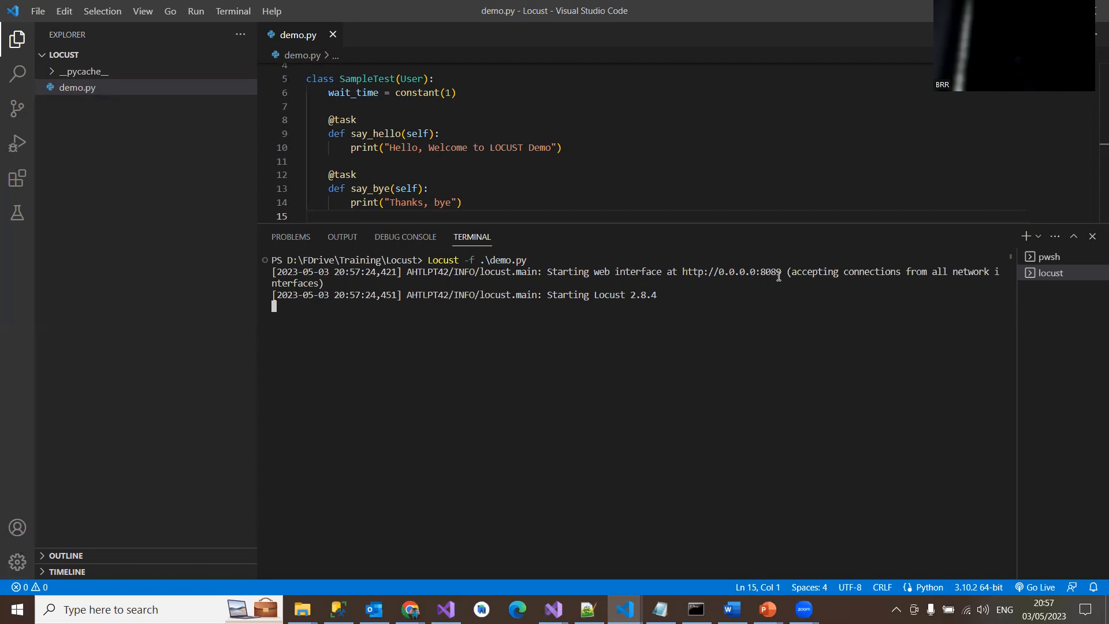
mouse_move(733, 272)
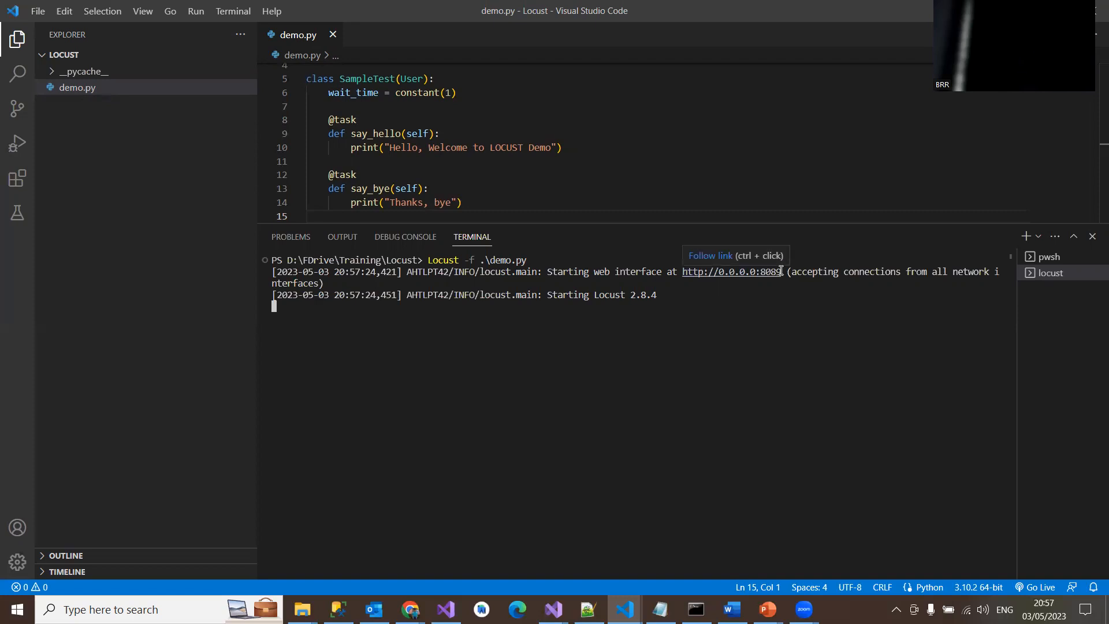
mouse_move(955, 176)
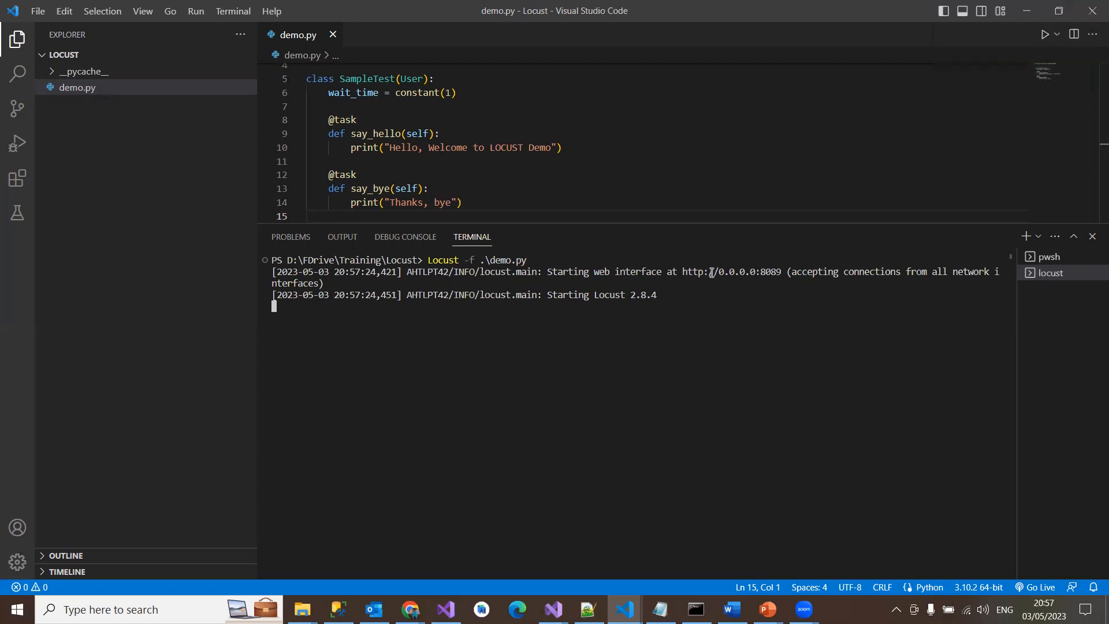
Open the Locust web interface link and load it at localhost:8089 in the browser.
double_click(733, 271)
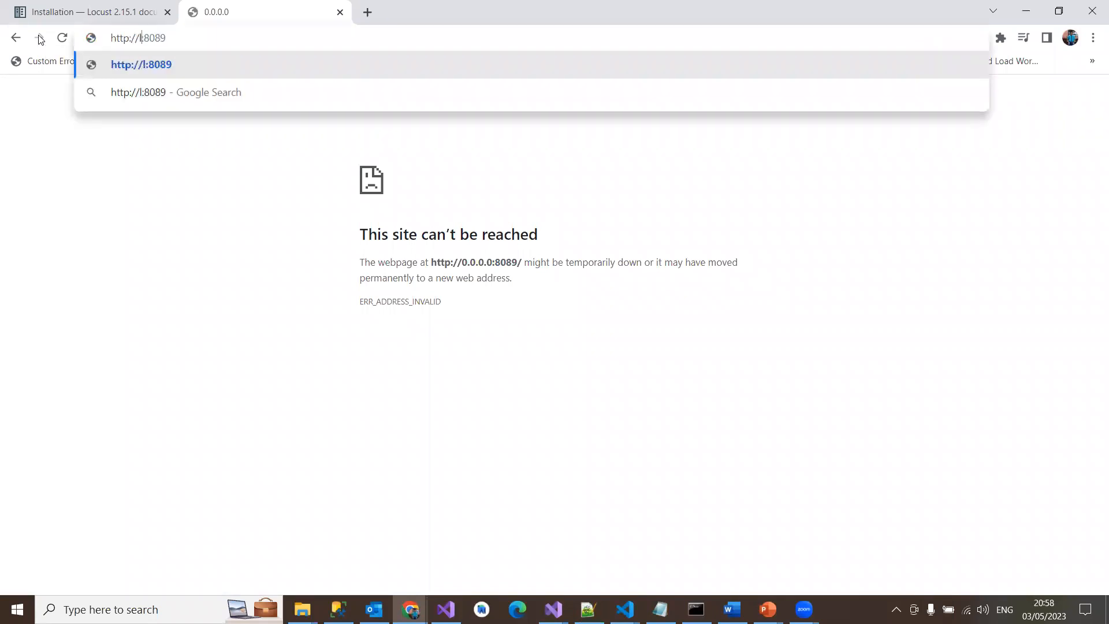
key(Enter)
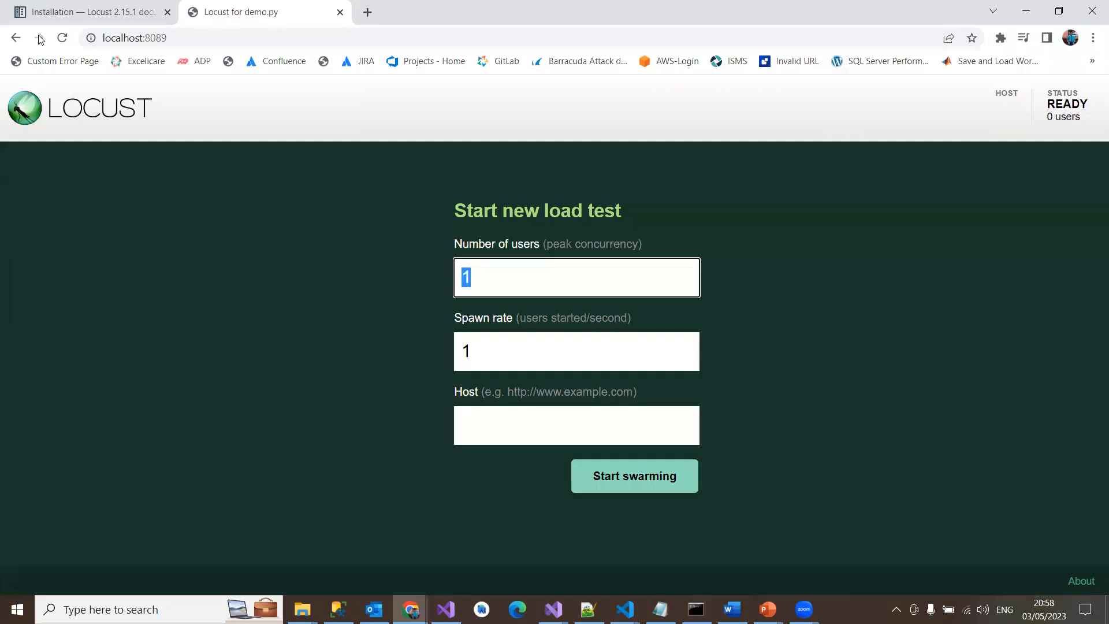
mouse_move(153, 56)
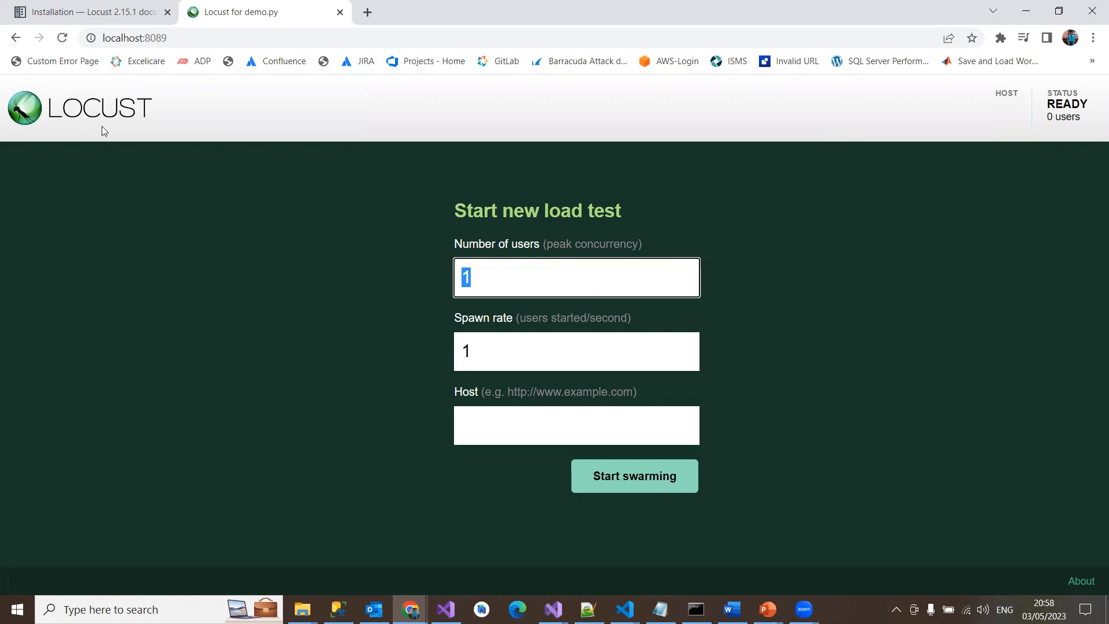
mouse_move(384, 203)
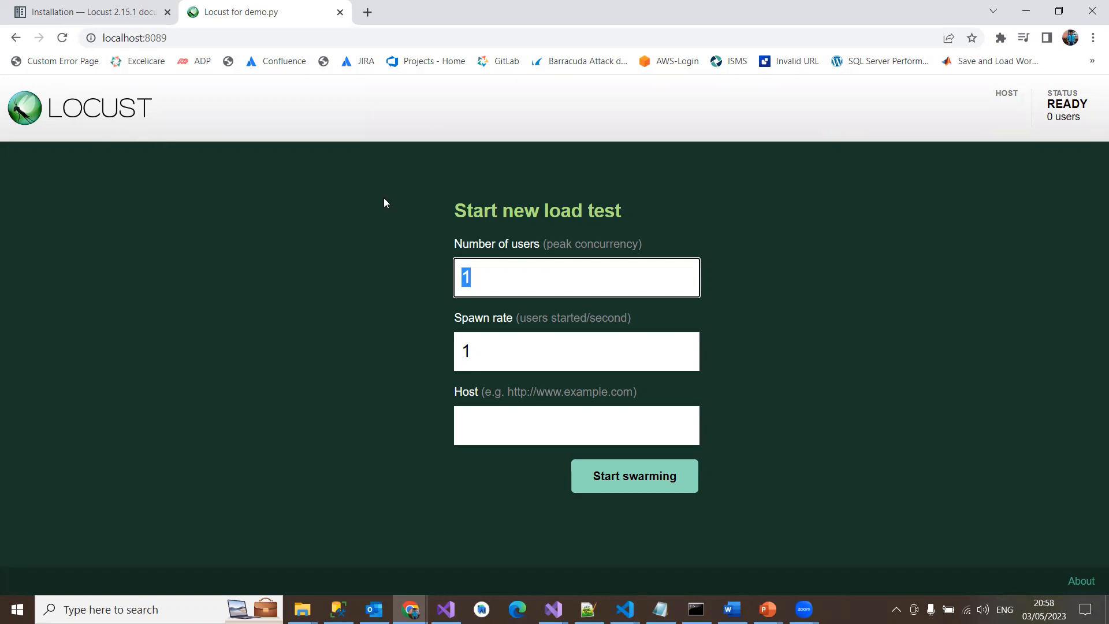
mouse_move(512, 214)
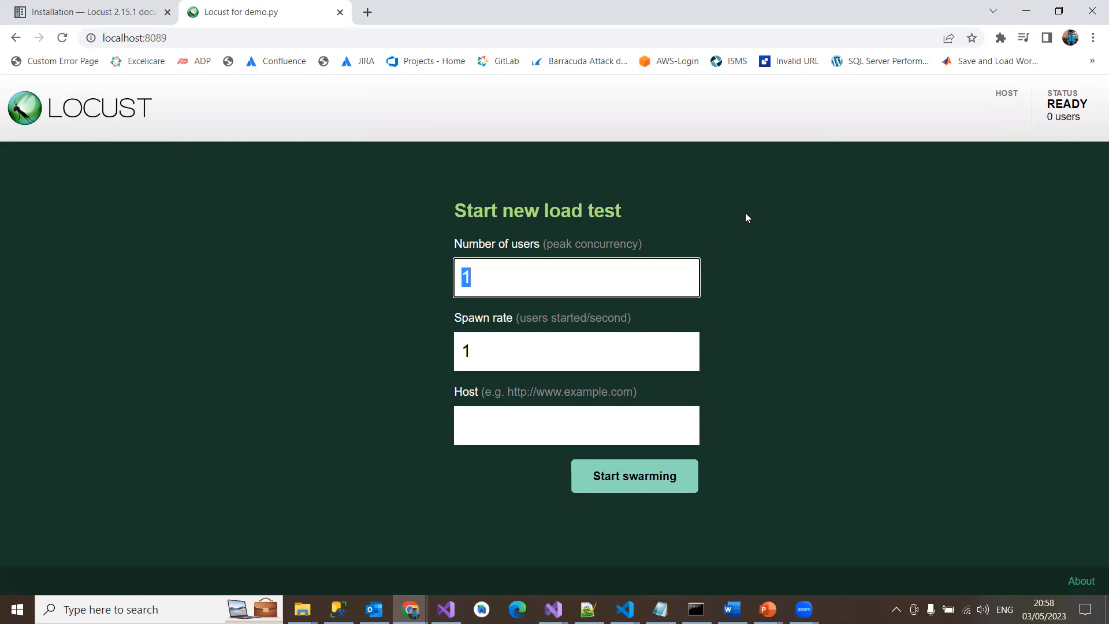
mouse_move(651, 222)
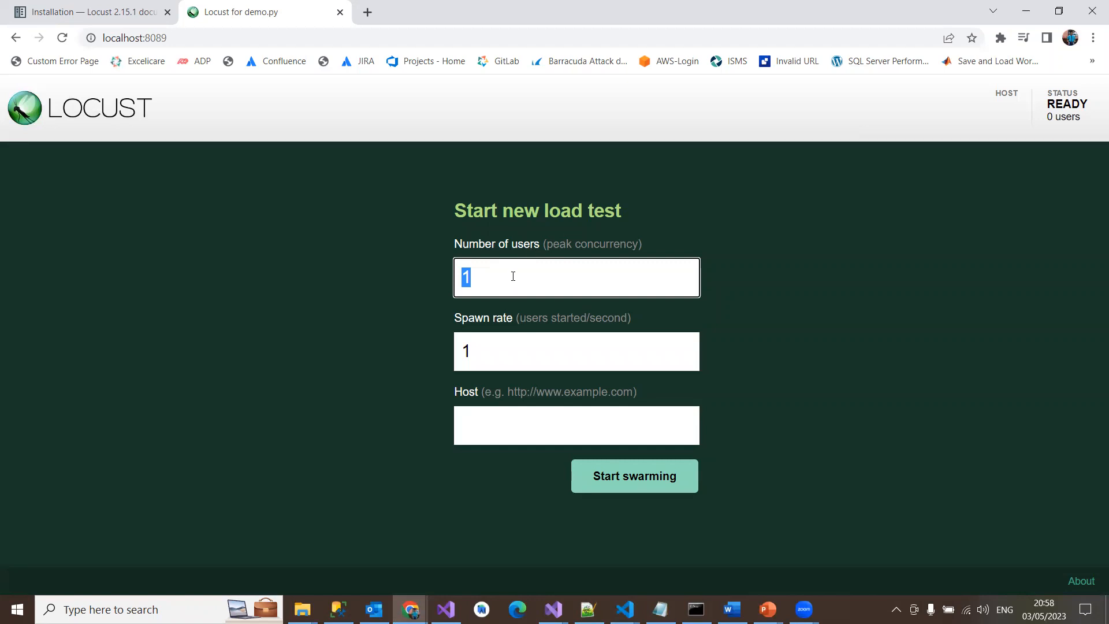
Enter 2 users and a spawn rate of 1 on the new load test form, leaving Host empty.
text(W)
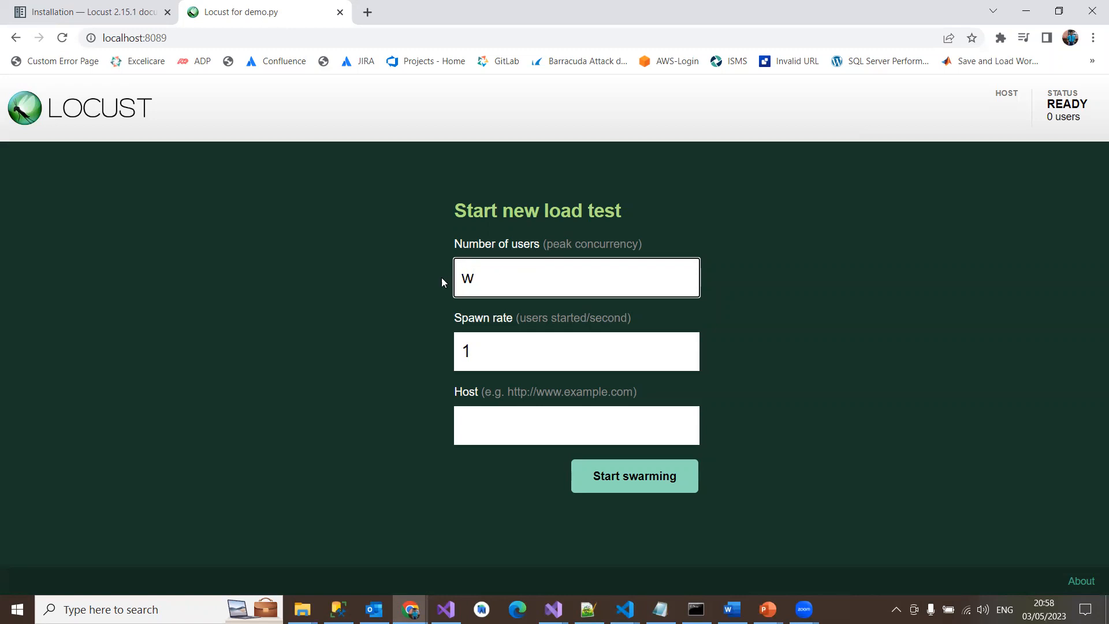
text(2)
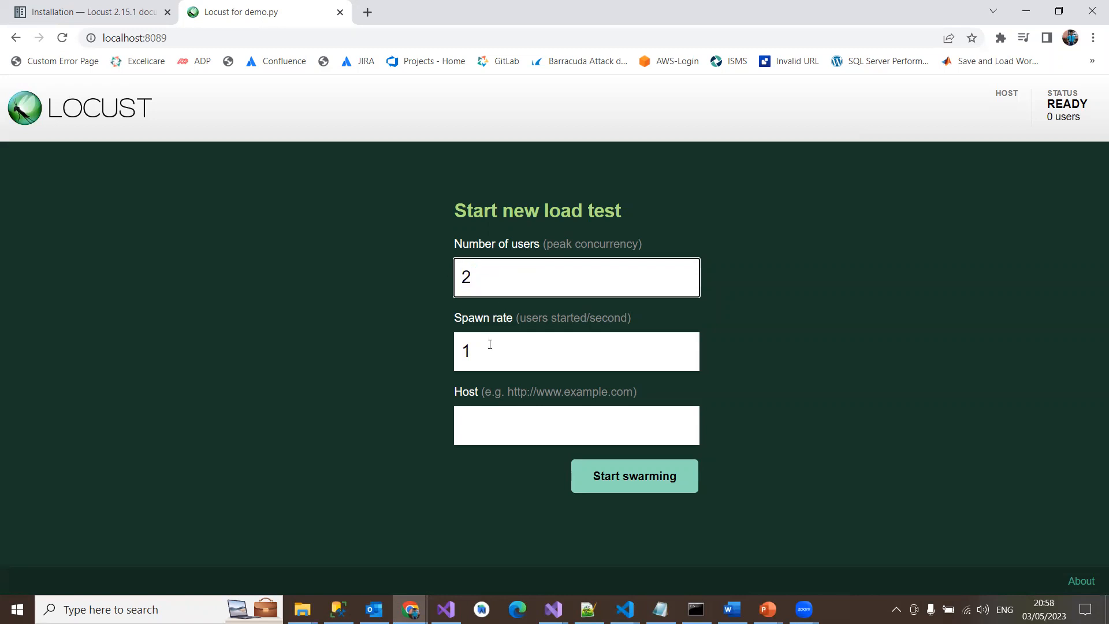
click(577, 276)
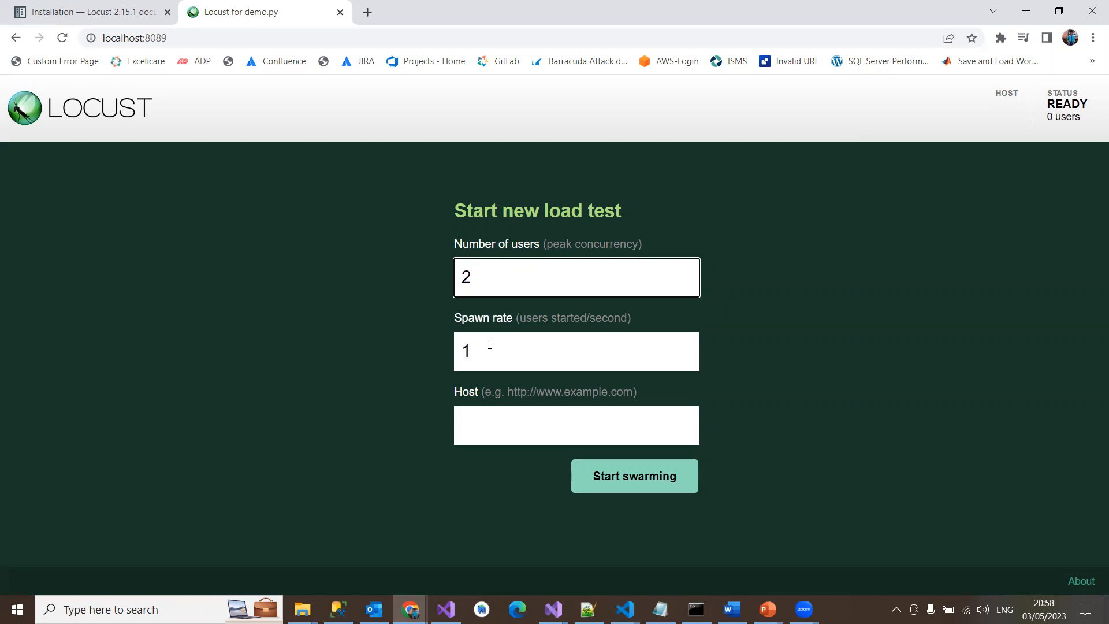
click(575, 425)
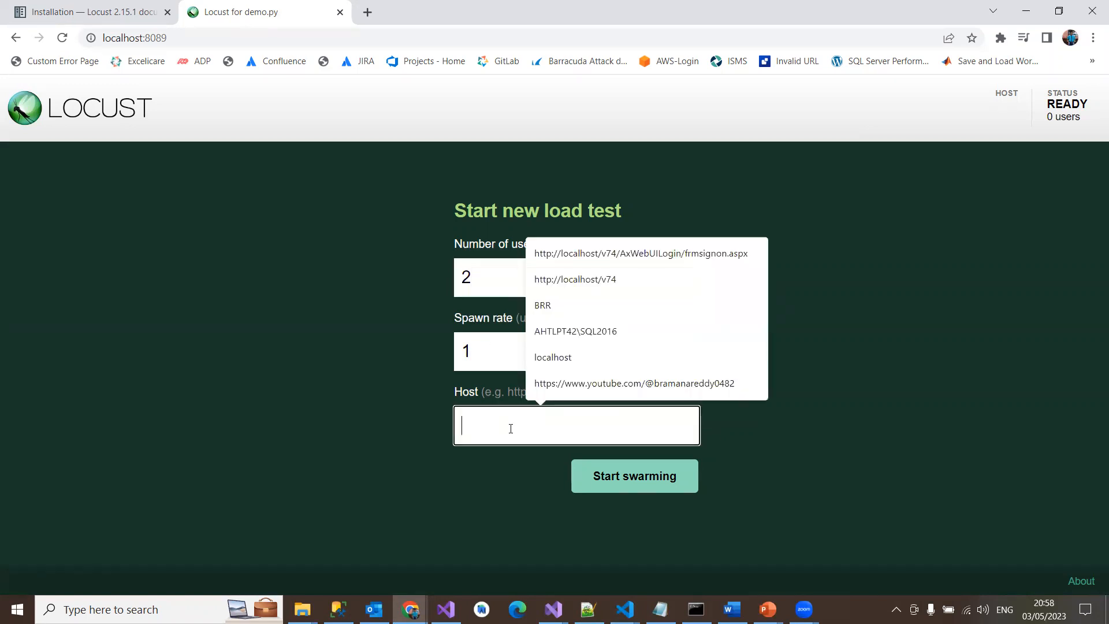
mouse_move(402, 428)
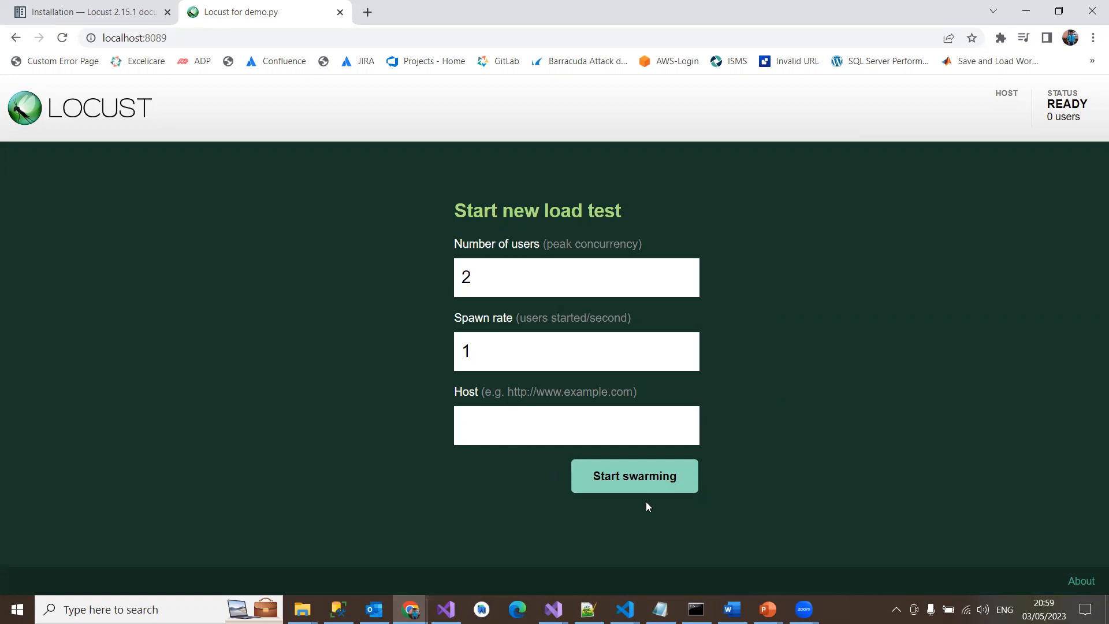
mouse_move(645, 504)
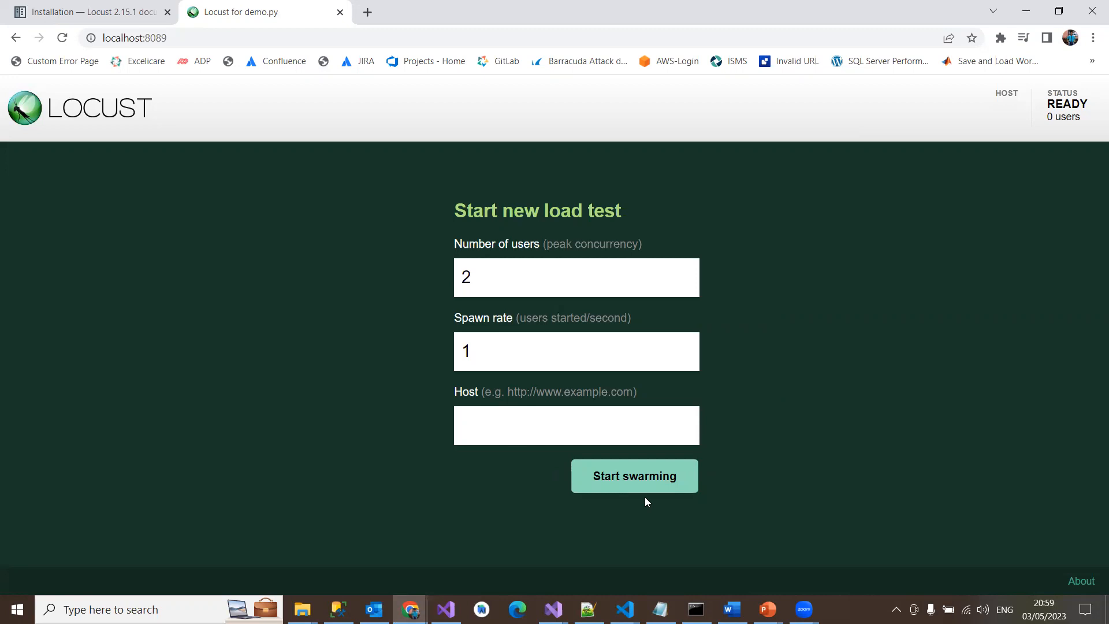
Start swarming with 2 users and check the Failures, Download Data and Current ratio pages.
click(635, 475)
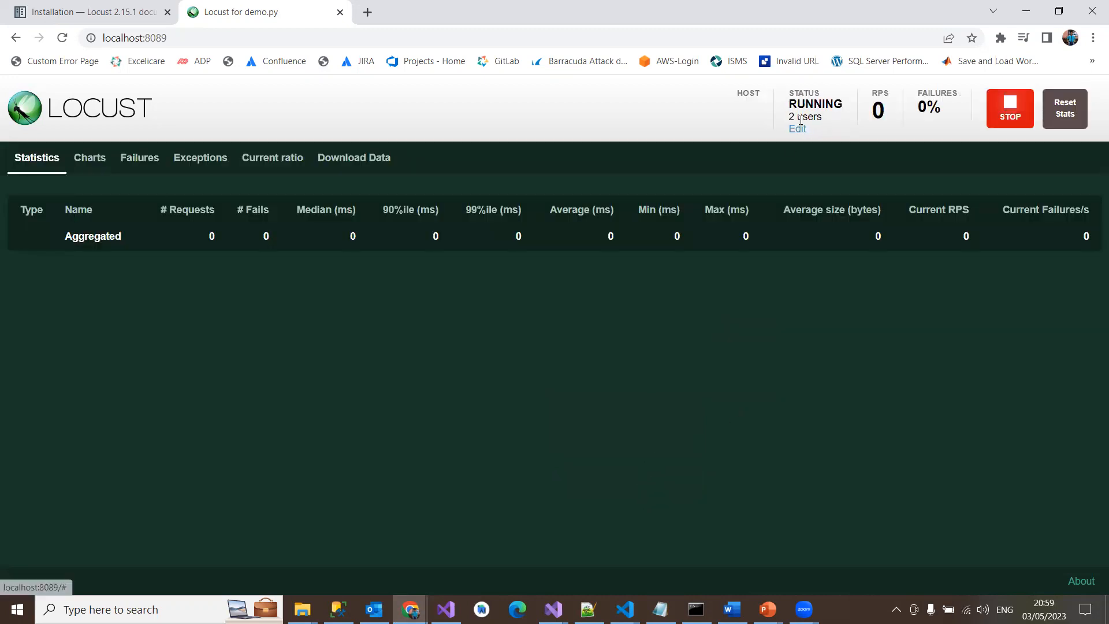
mouse_move(824, 124)
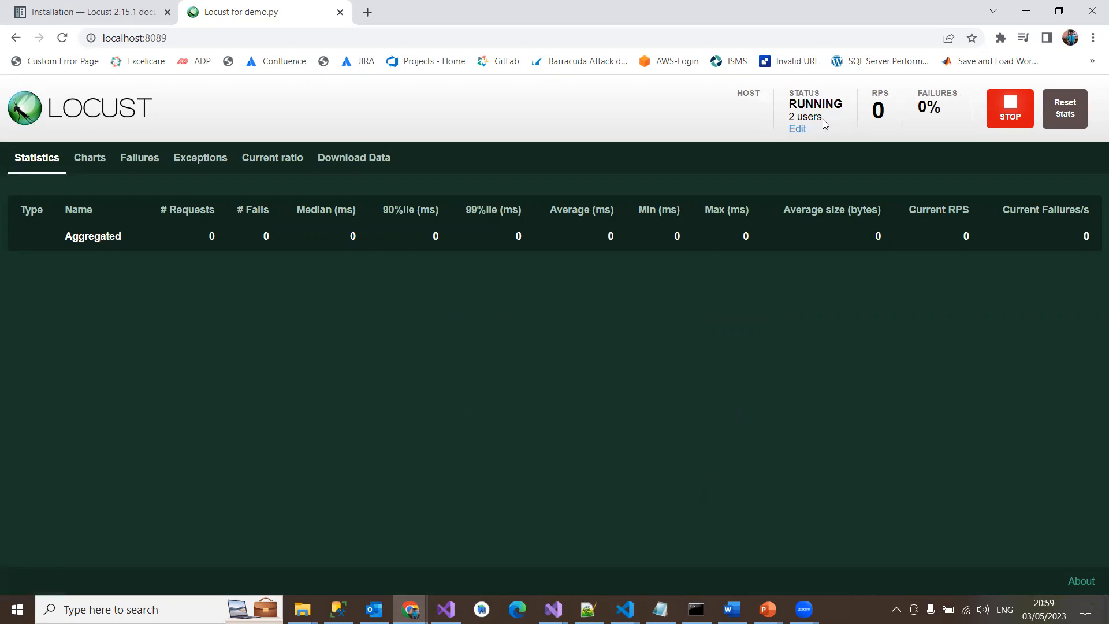
mouse_move(109, 262)
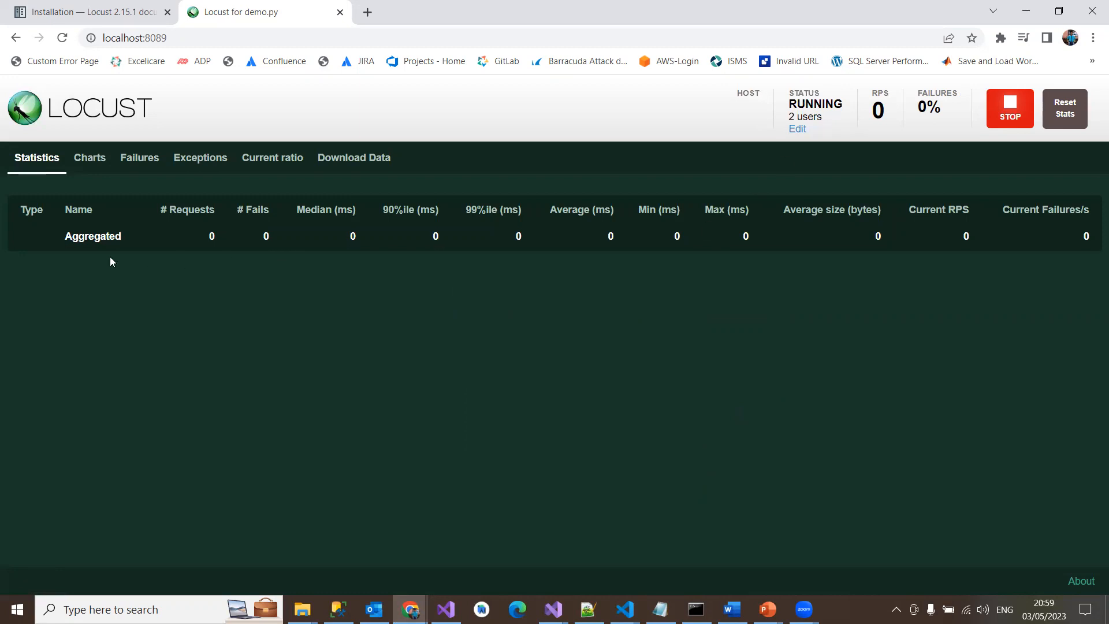
mouse_move(1064, 251)
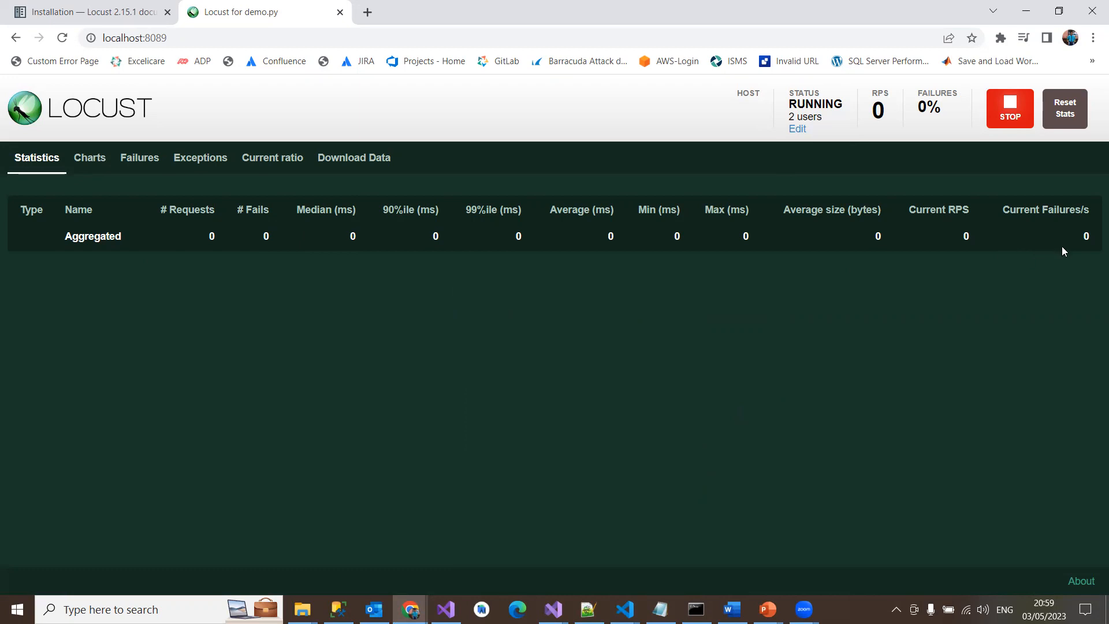
click(140, 159)
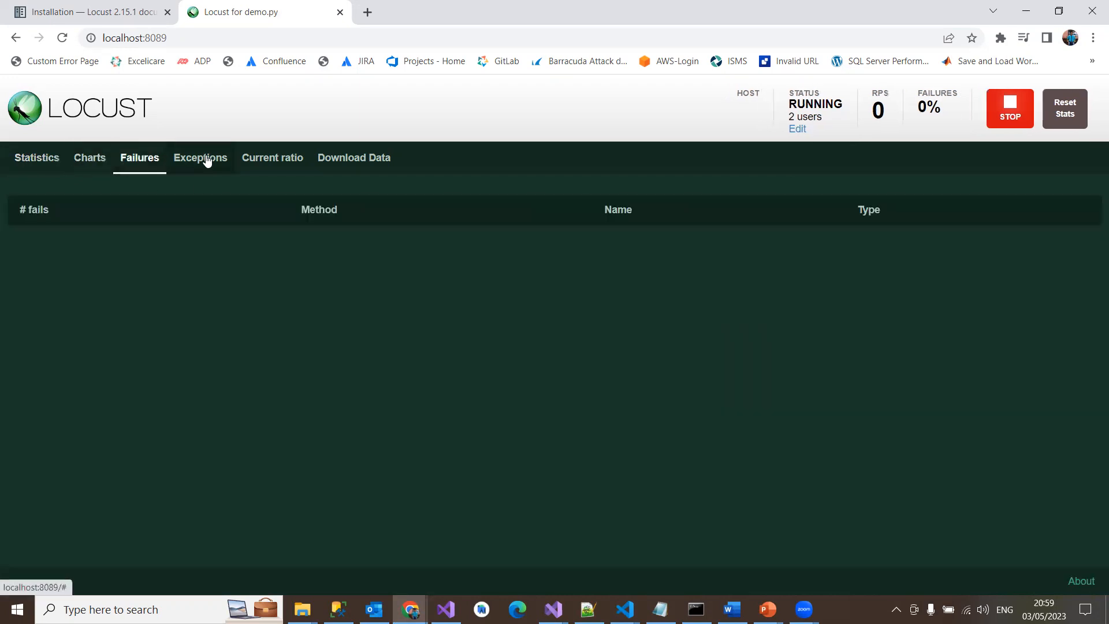
click(353, 158)
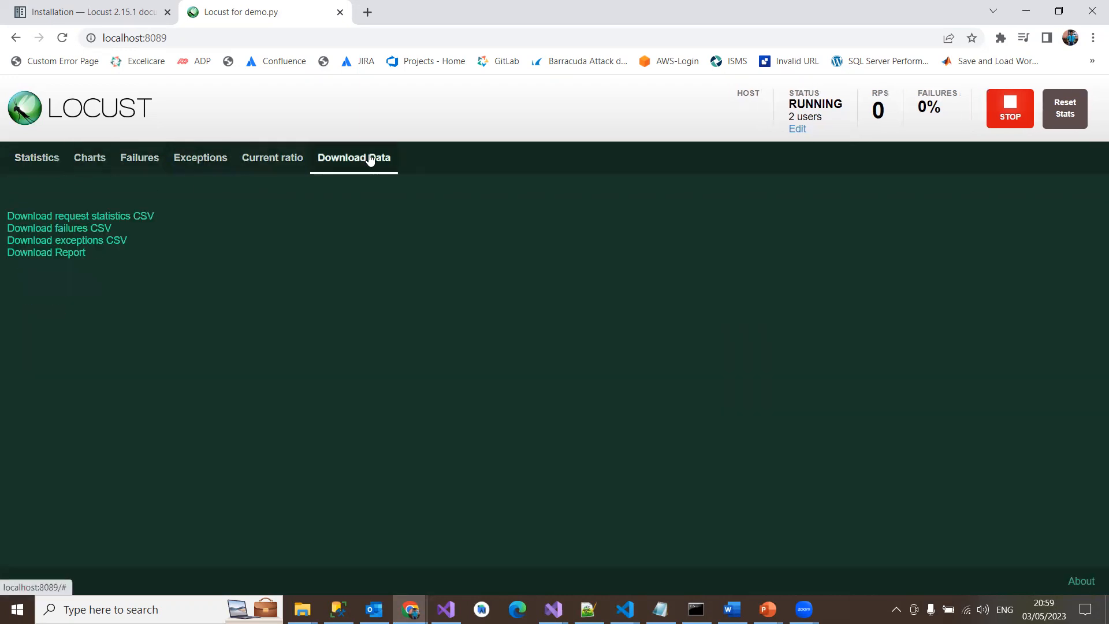
click(271, 157)
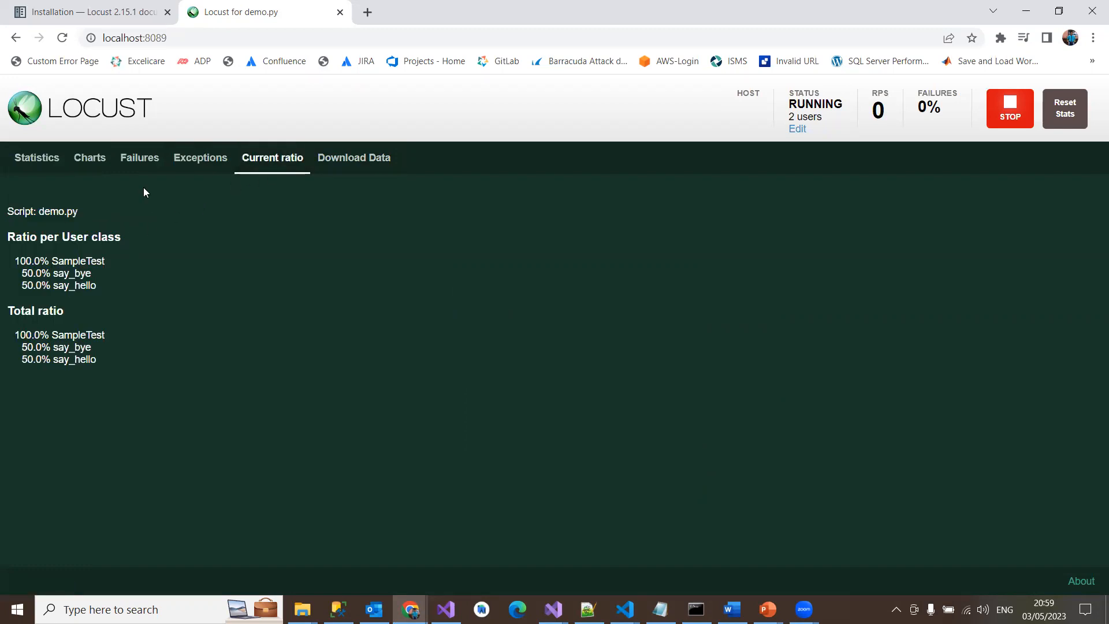
Check Exceptions and Download Data again, then return to the Statistics page.
click(200, 158)
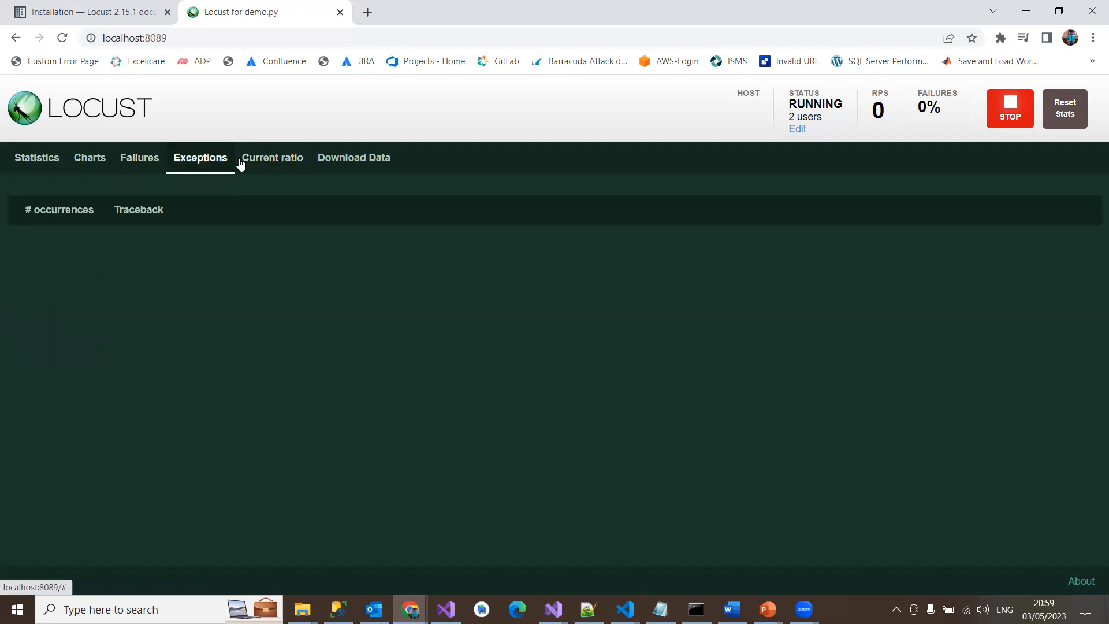
click(354, 158)
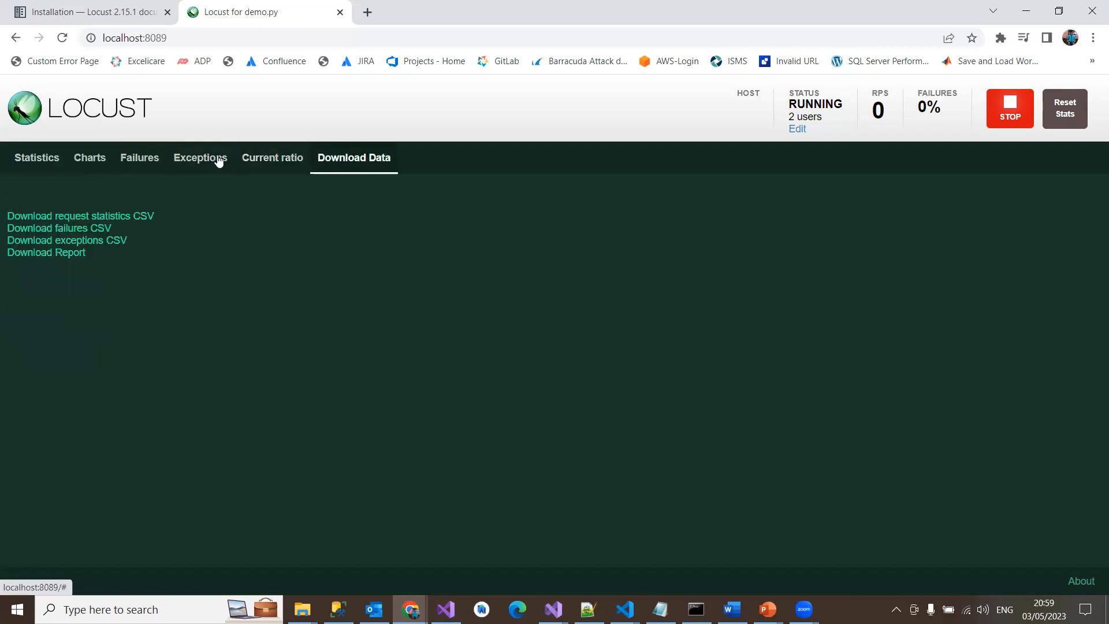
click(36, 157)
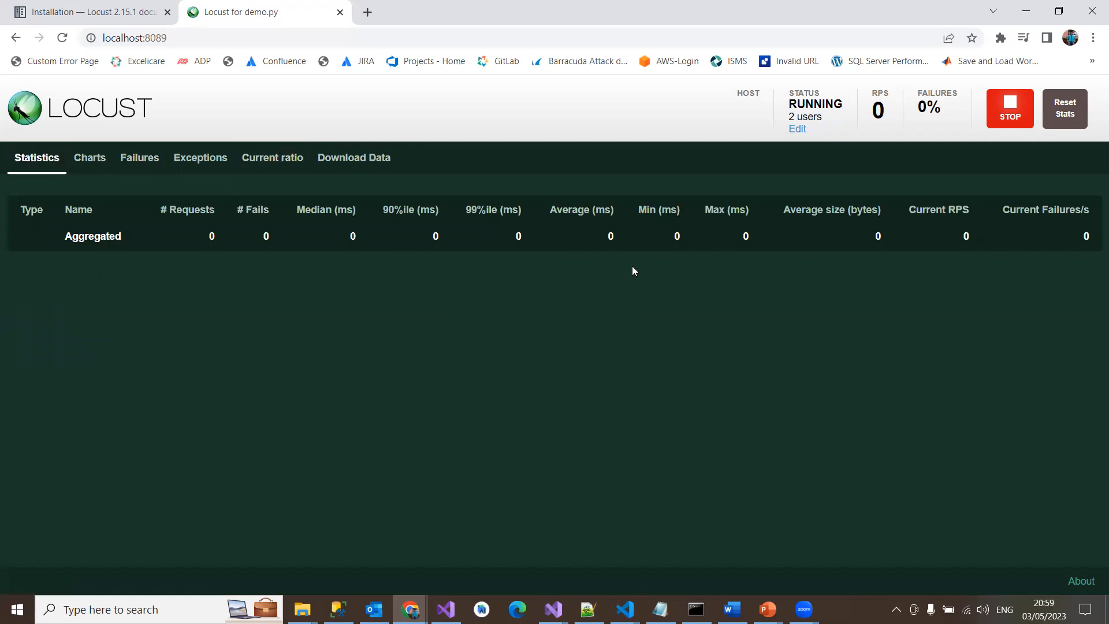
mouse_move(546, 553)
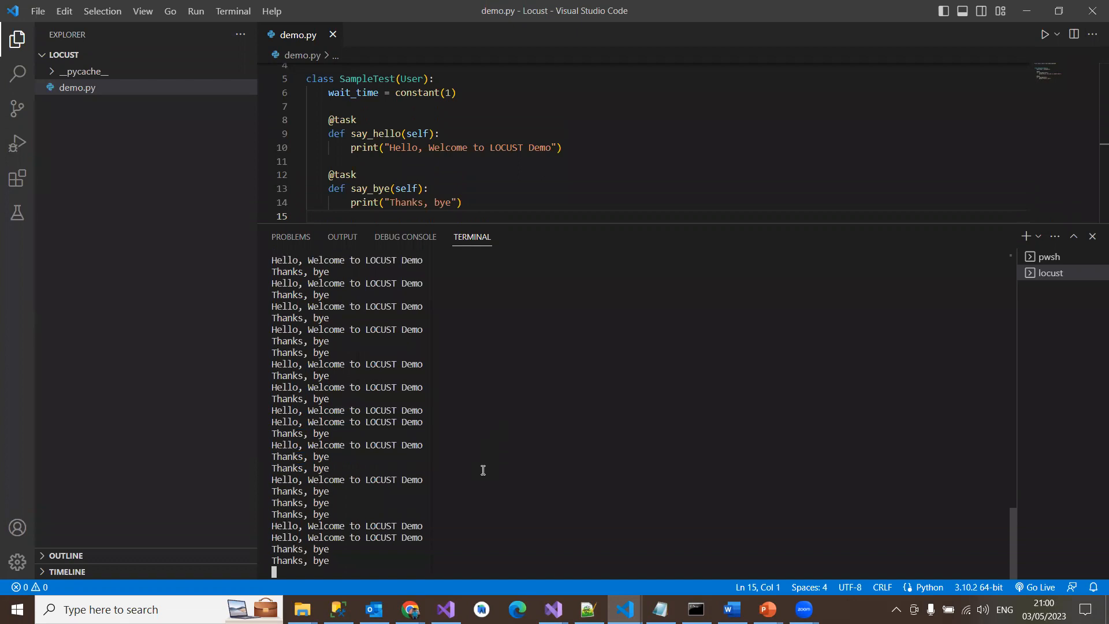
Stop the running Locust test with Ctrl+C and review its shutdown statistics summary.
scroll(down, 3)
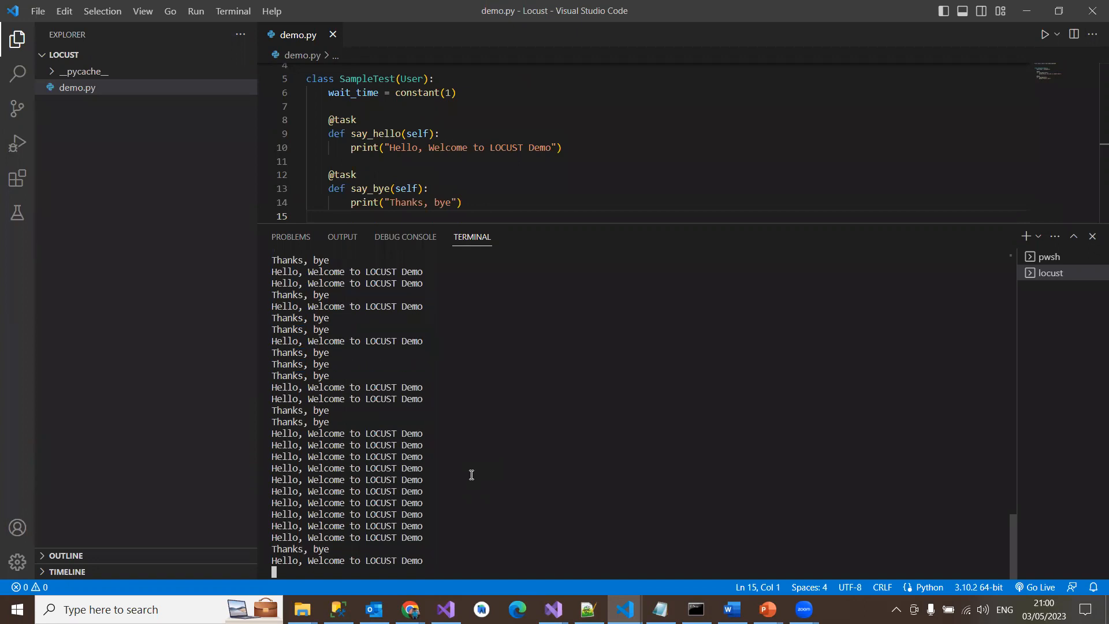
key(ctrl+c)
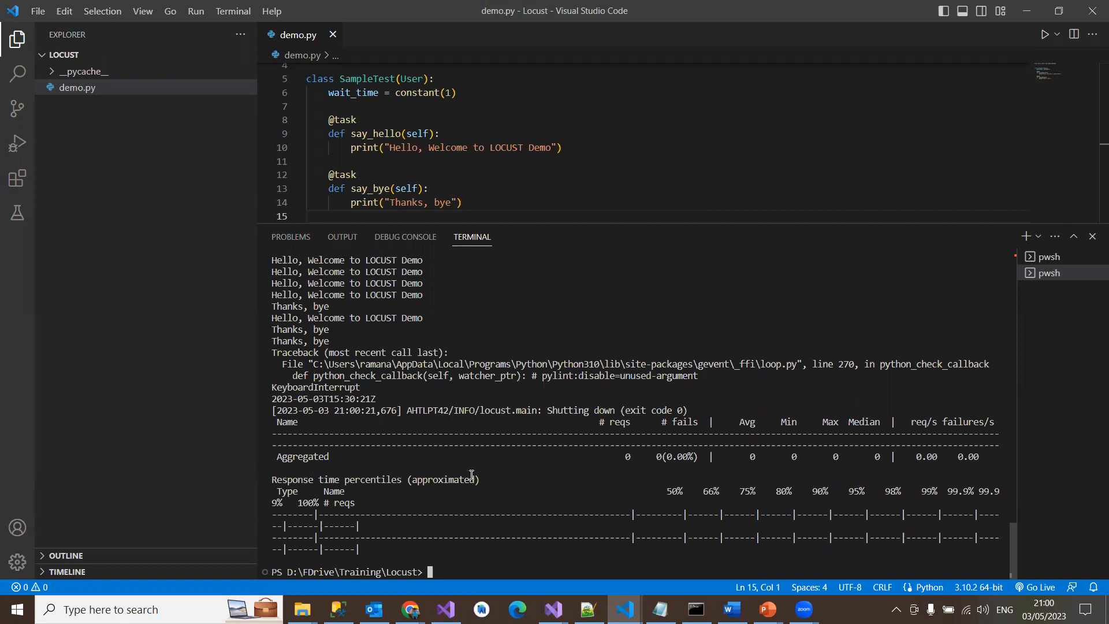
mouse_move(472, 475)
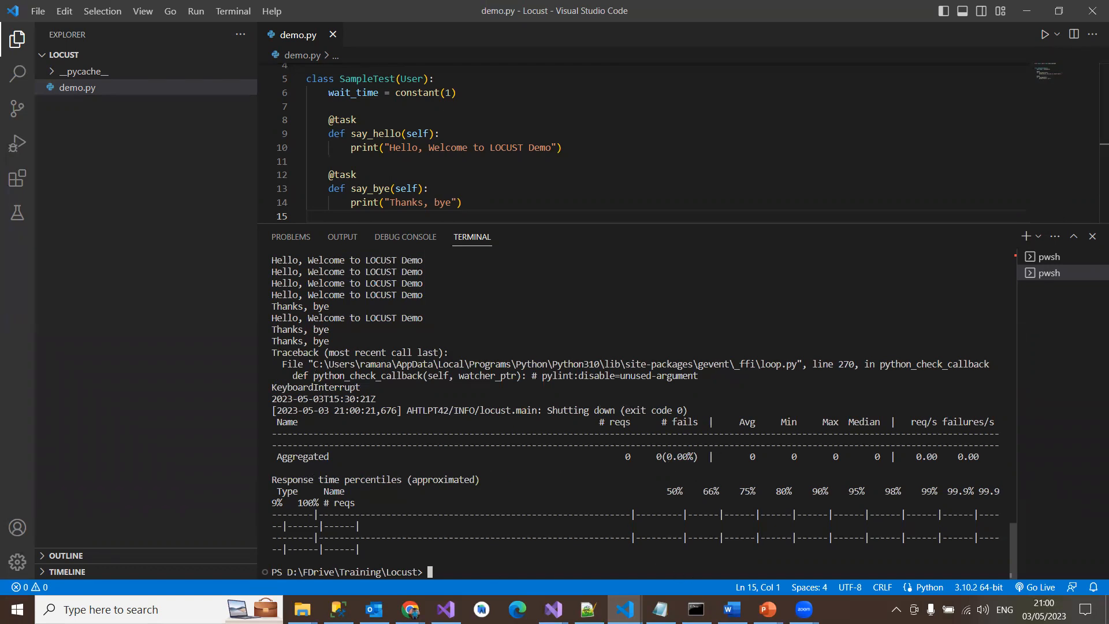
click(409, 609)
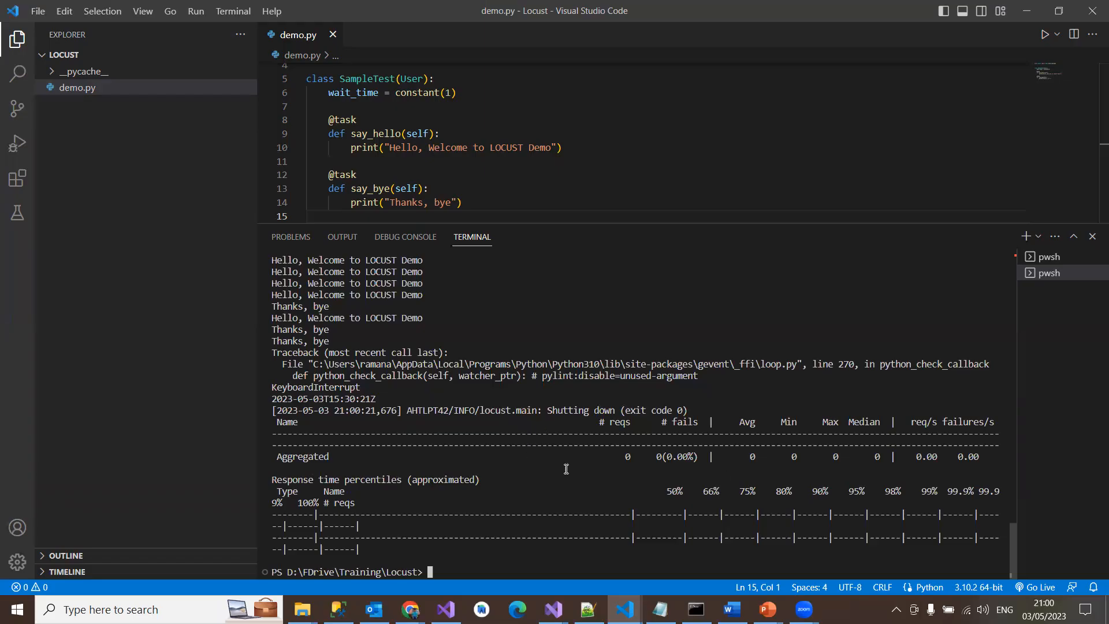
mouse_move(480, 491)
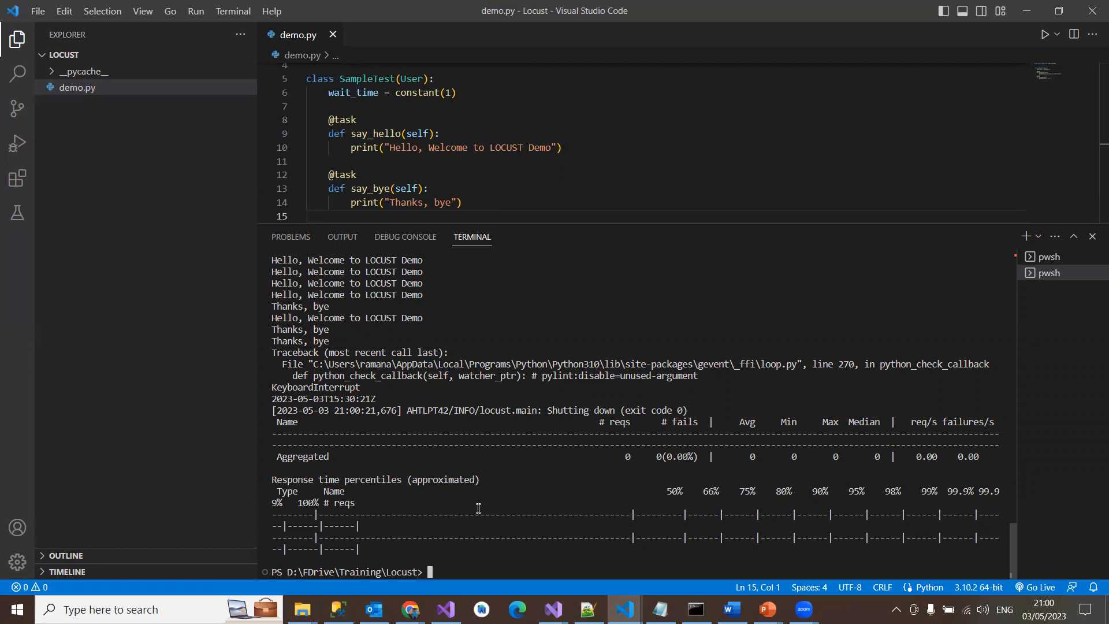
mouse_move(586, 506)
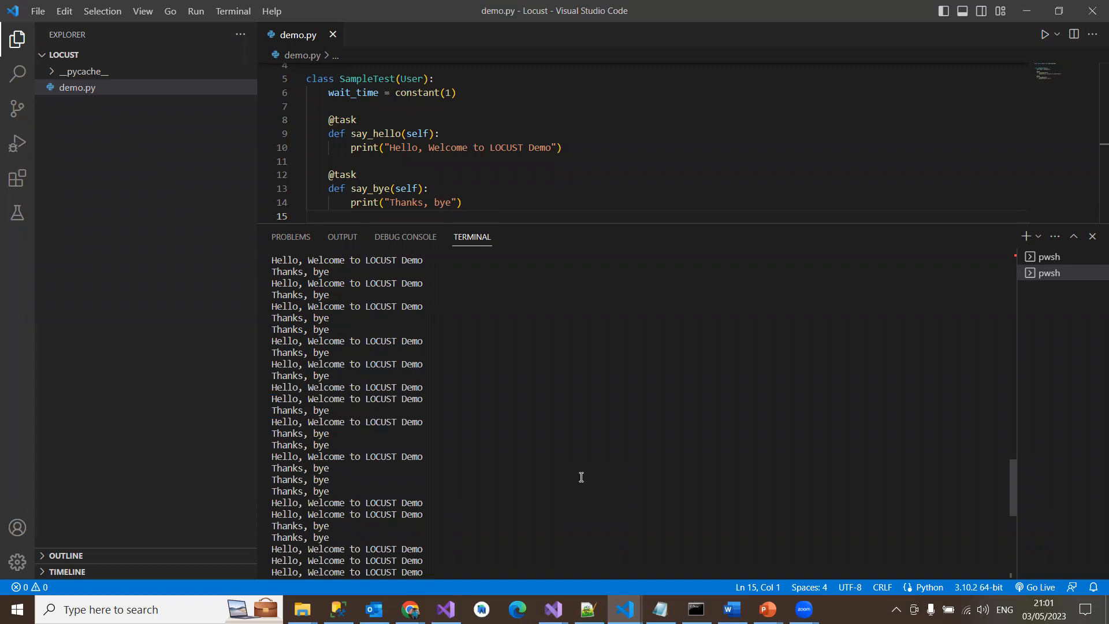
Run Locust -f .\demo.py -u 2 -t 2 --headless from a cleared terminal.
key(ctrl+c)
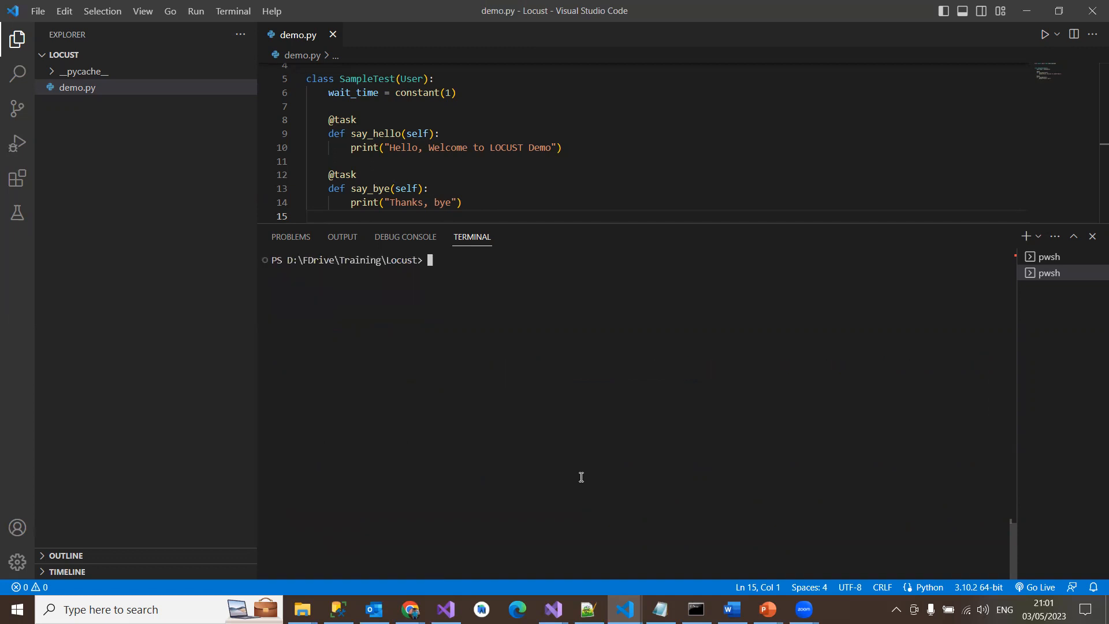
text(Locu)
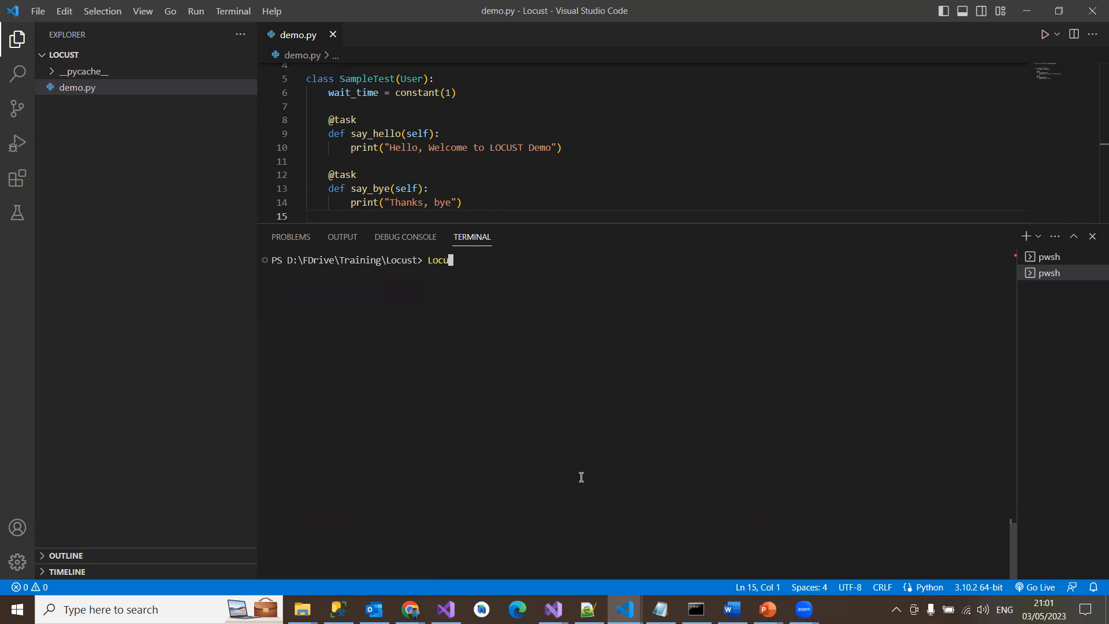
text(st -f .\demo.py =u)
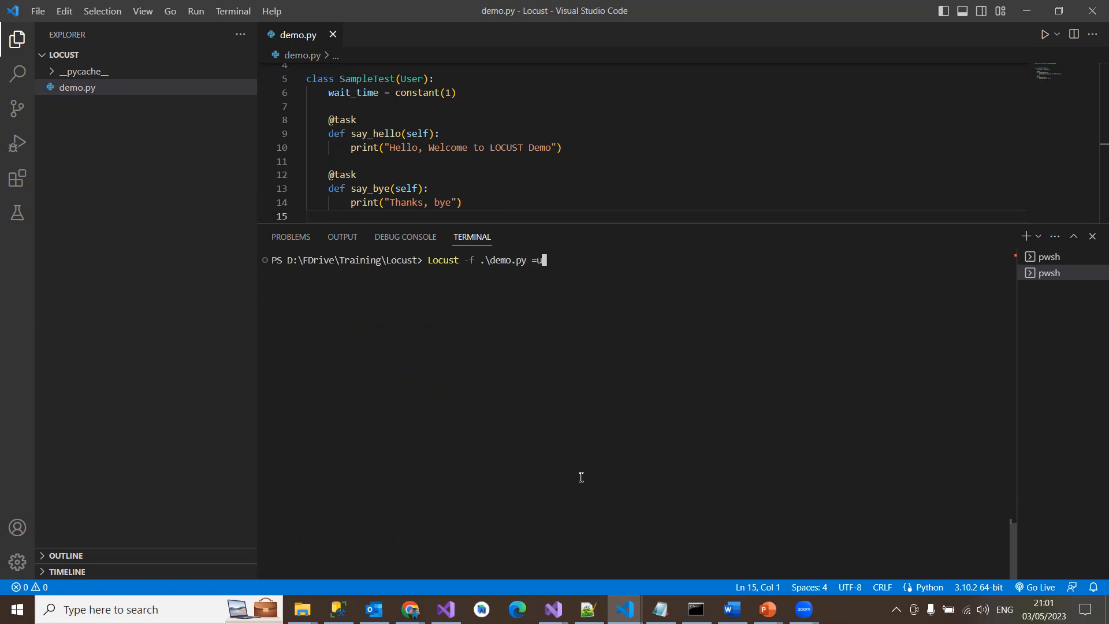
key(Backspace)
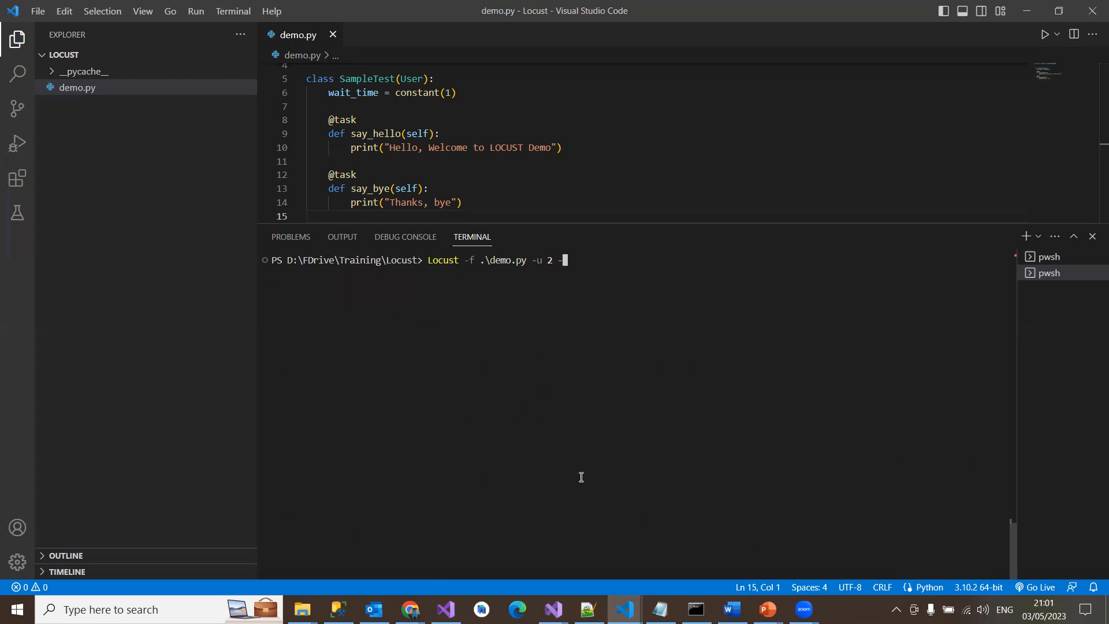
text(t)
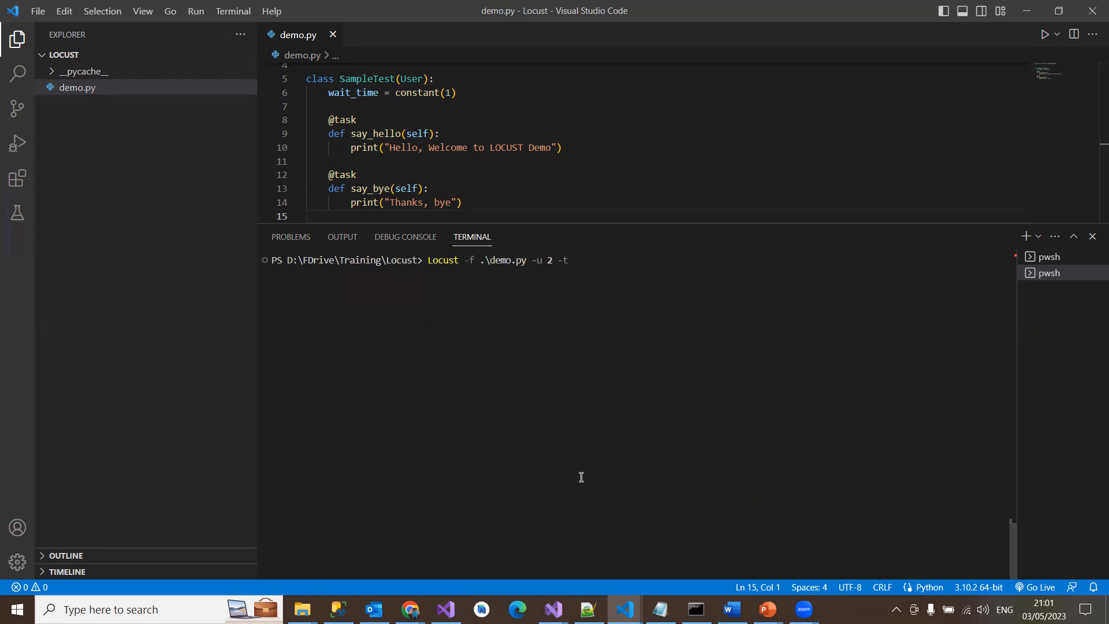
text(2)
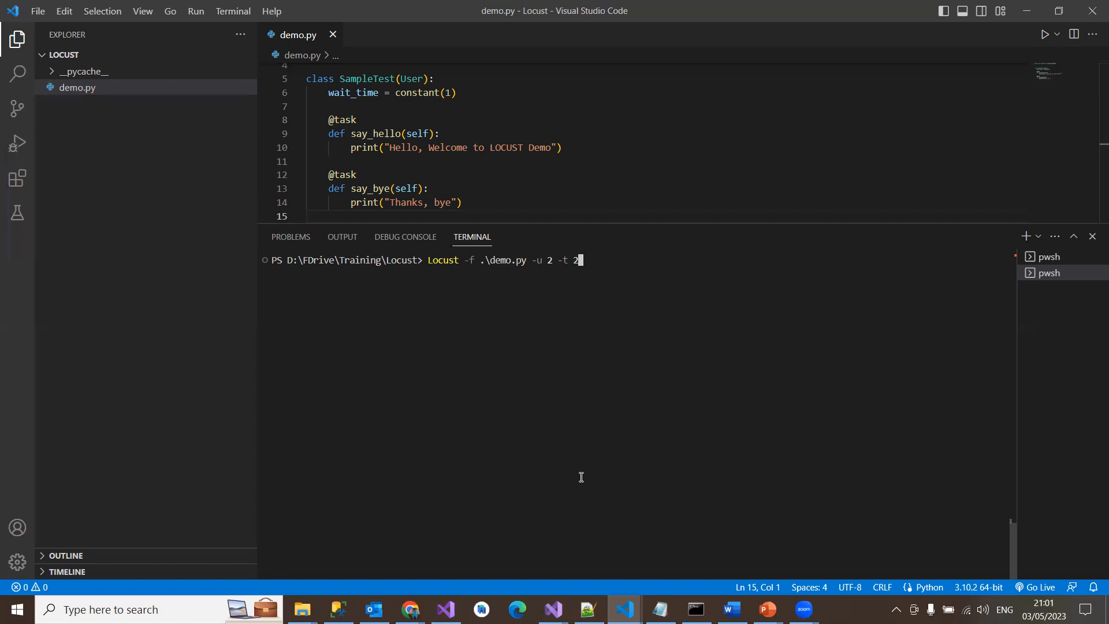
text(--headless)
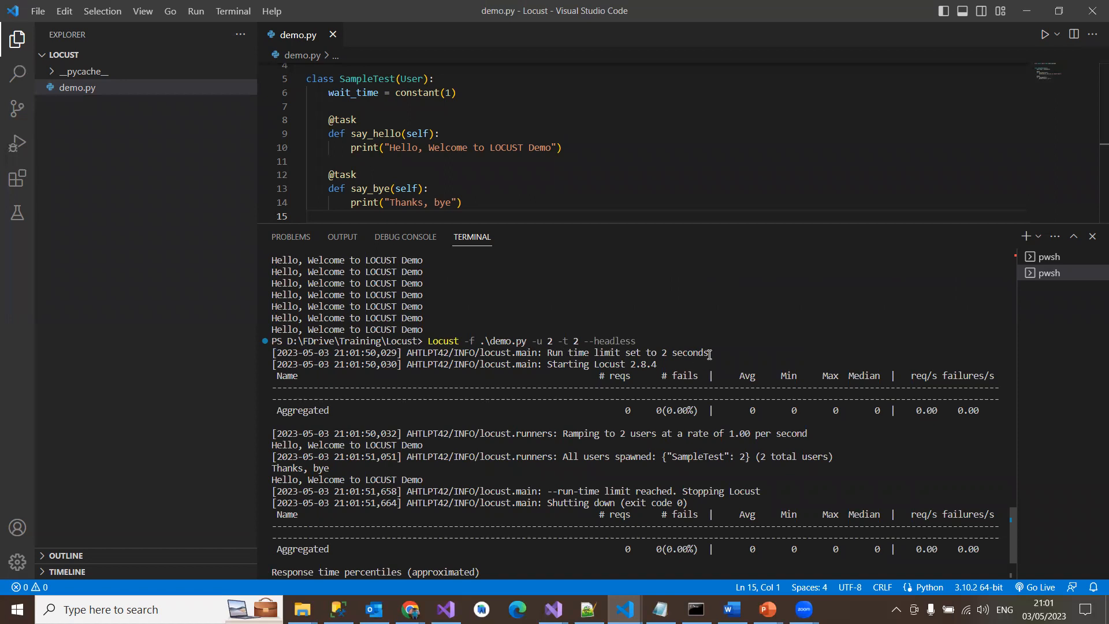
drag(611, 354, 711, 353)
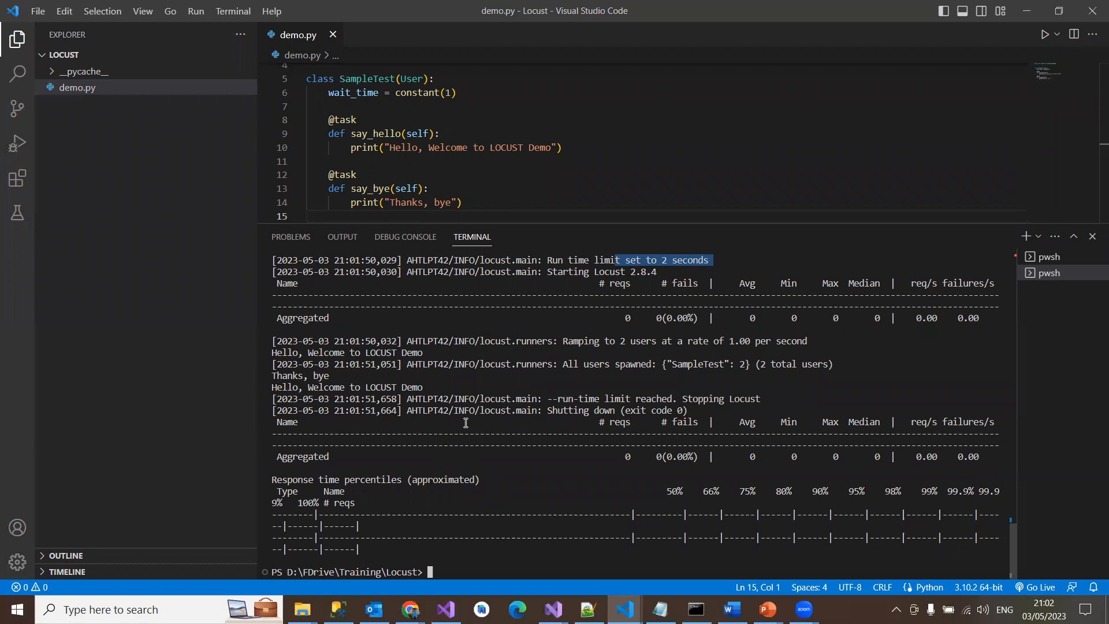
mouse_move(576, 339)
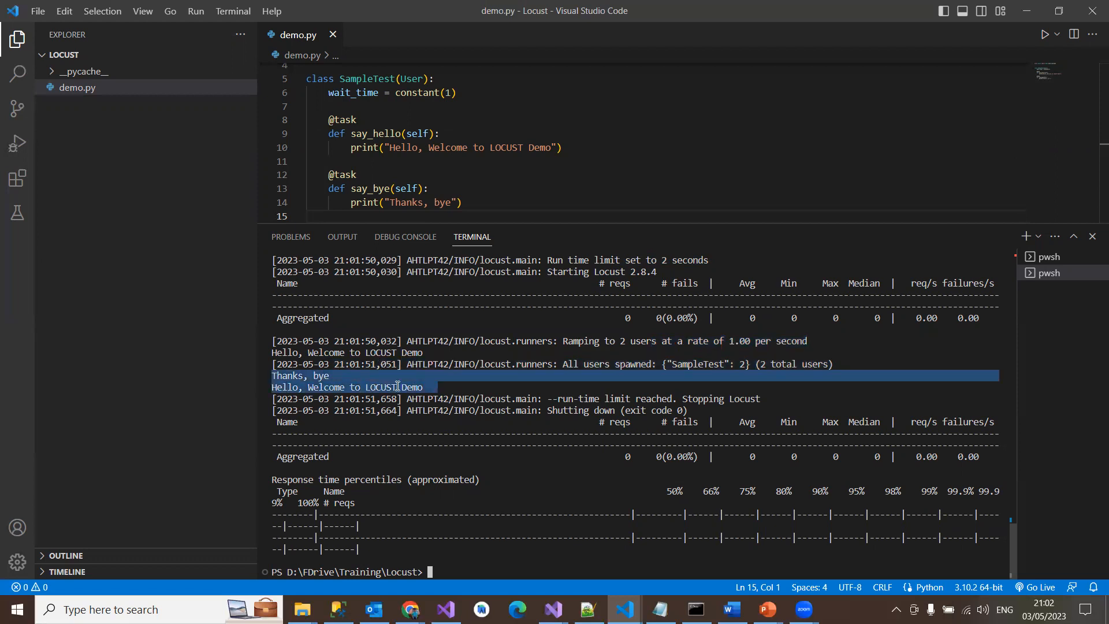
mouse_move(476, 384)
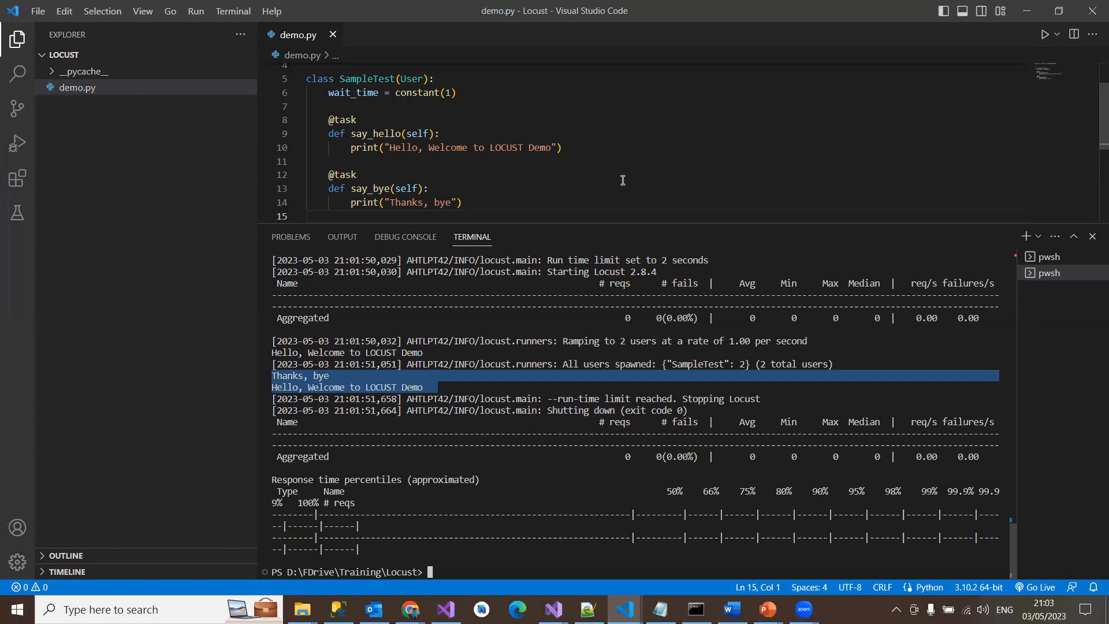
click(427, 188)
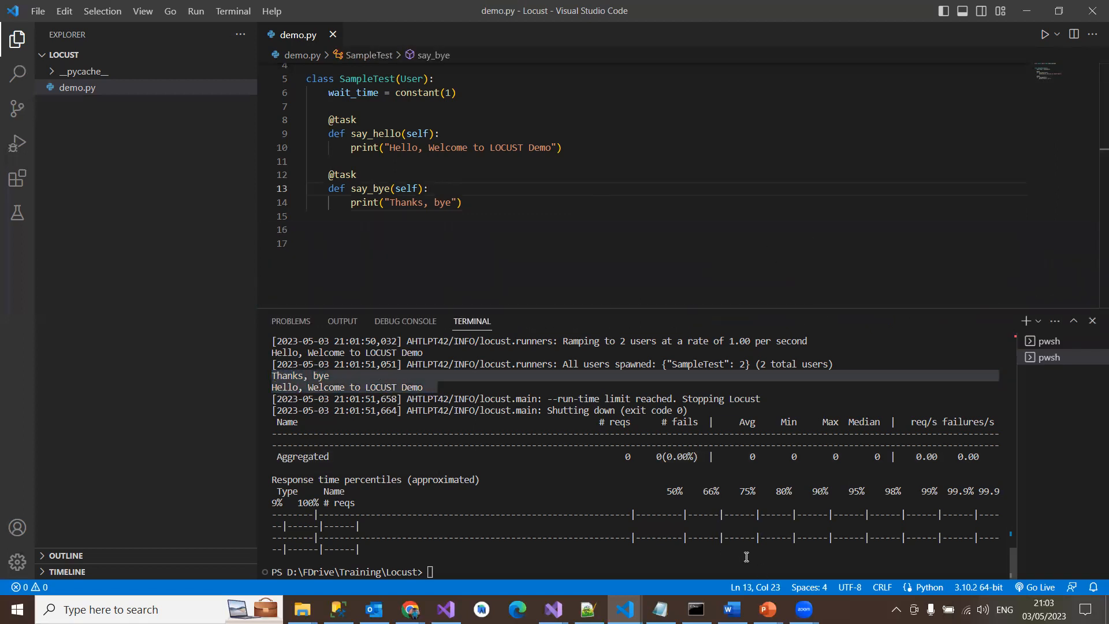
mouse_move(767, 609)
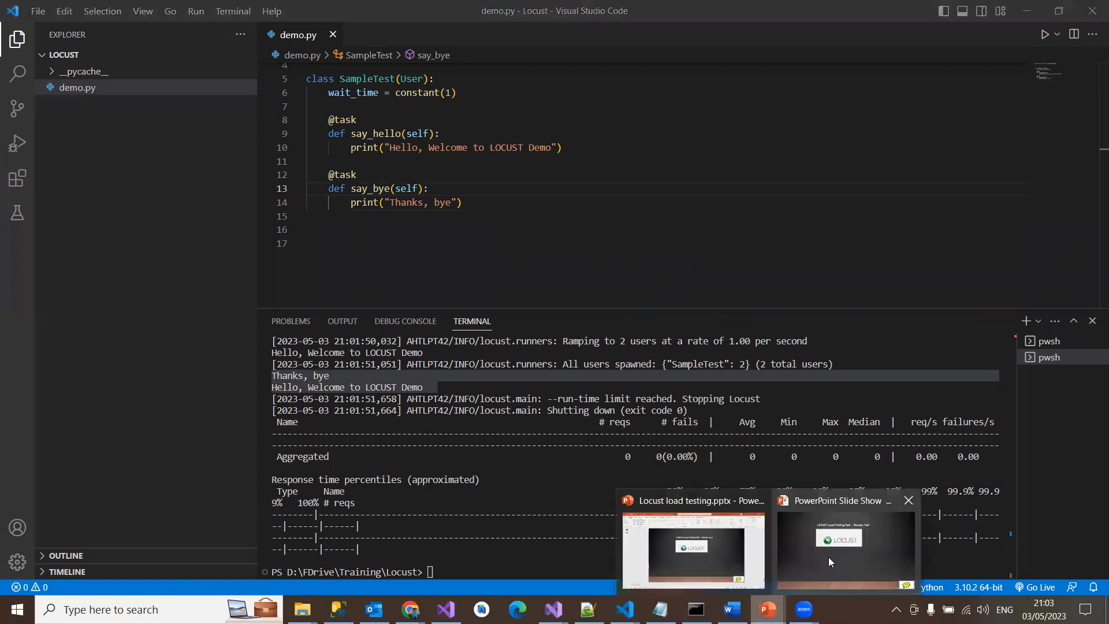